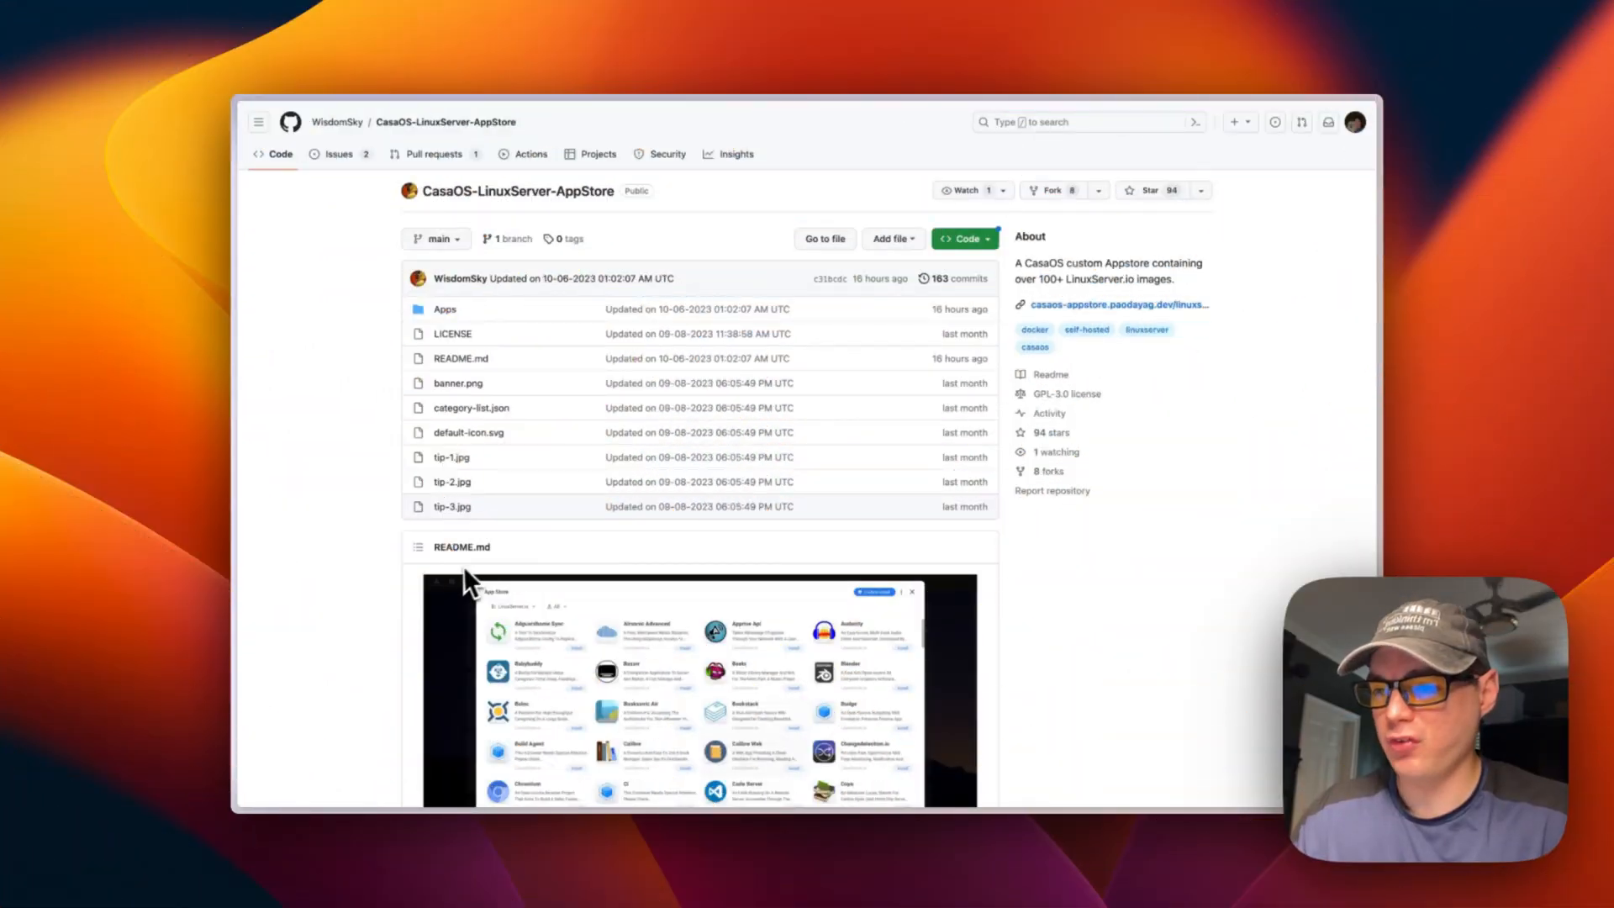
mouse_move(536, 221)
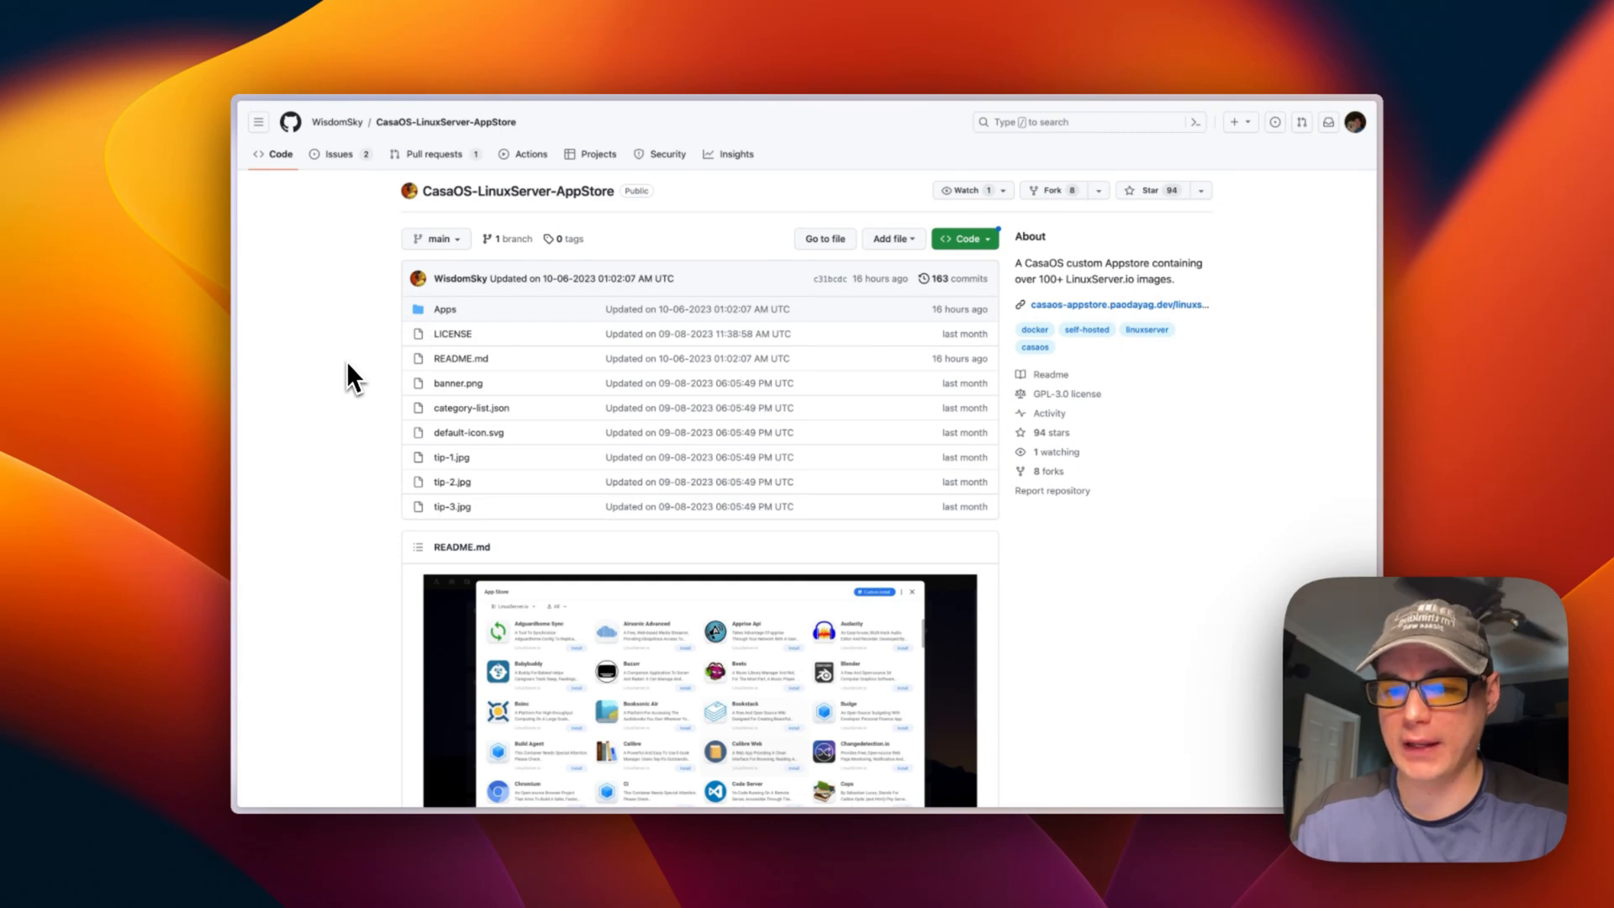
Step: Scroll the CasaOS-LinuxServer-AppStore repository page down to the README introduction
scroll(down, 3)
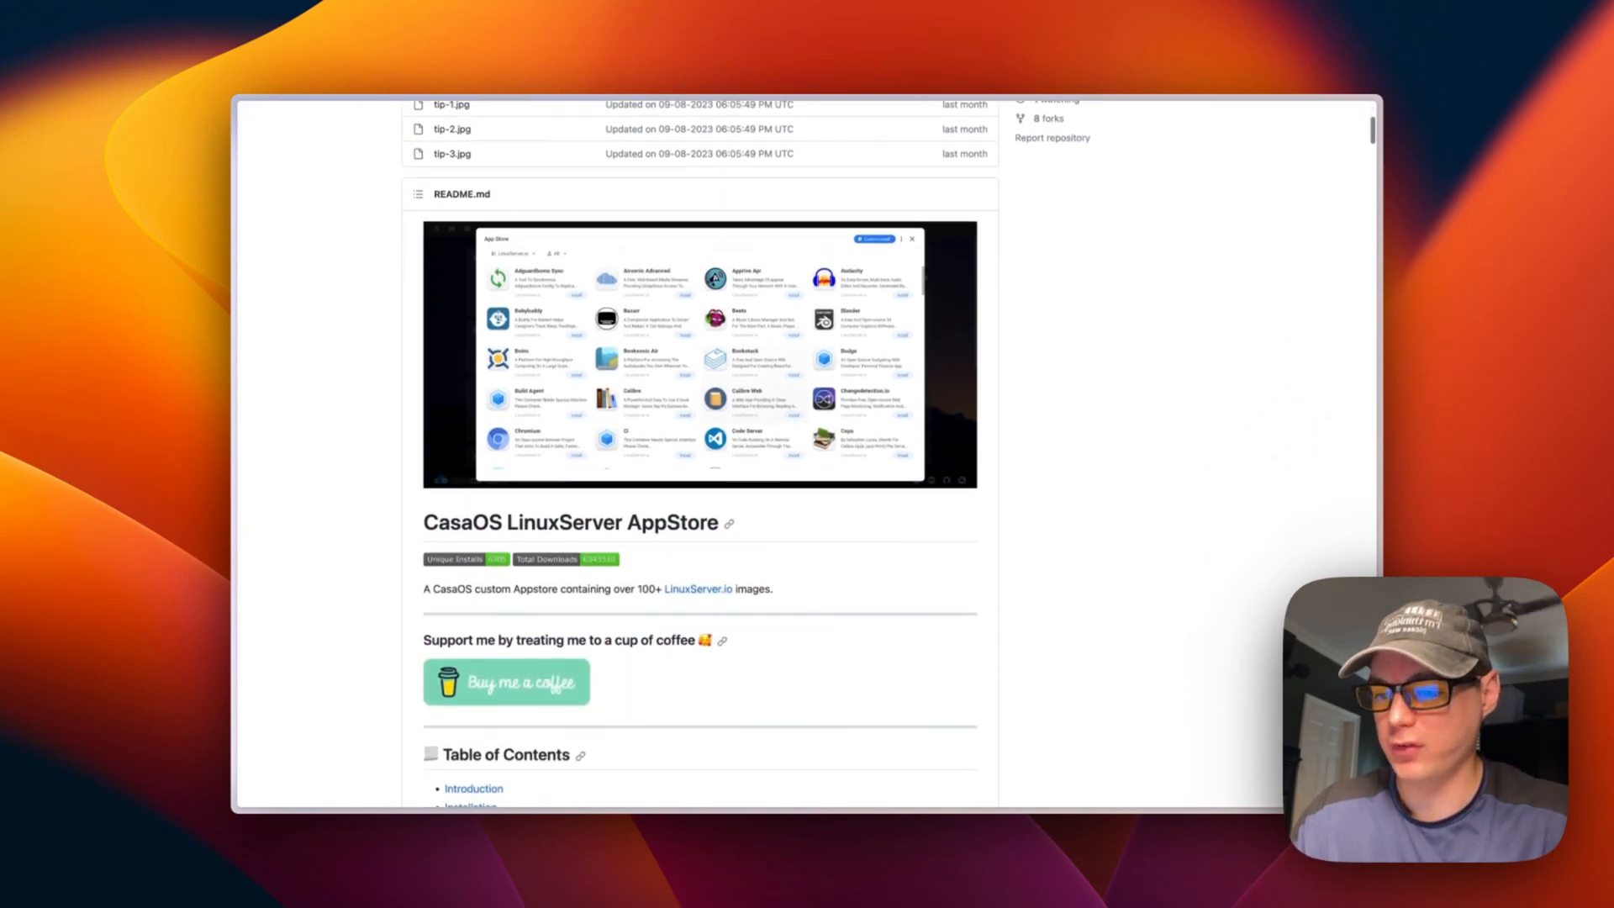
scroll(down, 3)
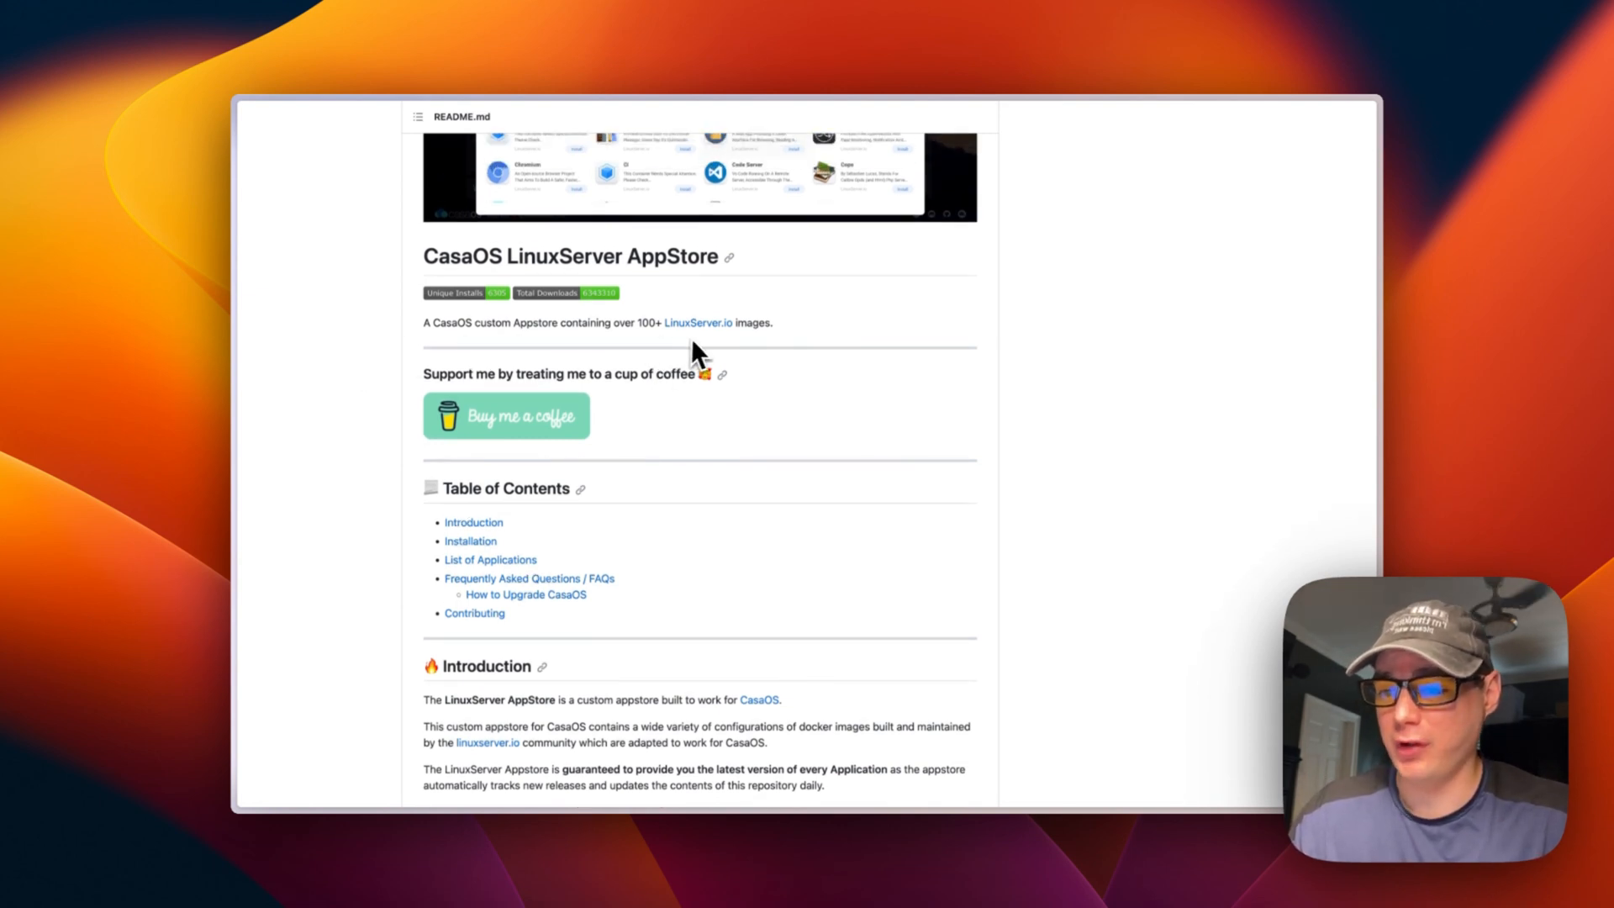
mouse_move(698, 322)
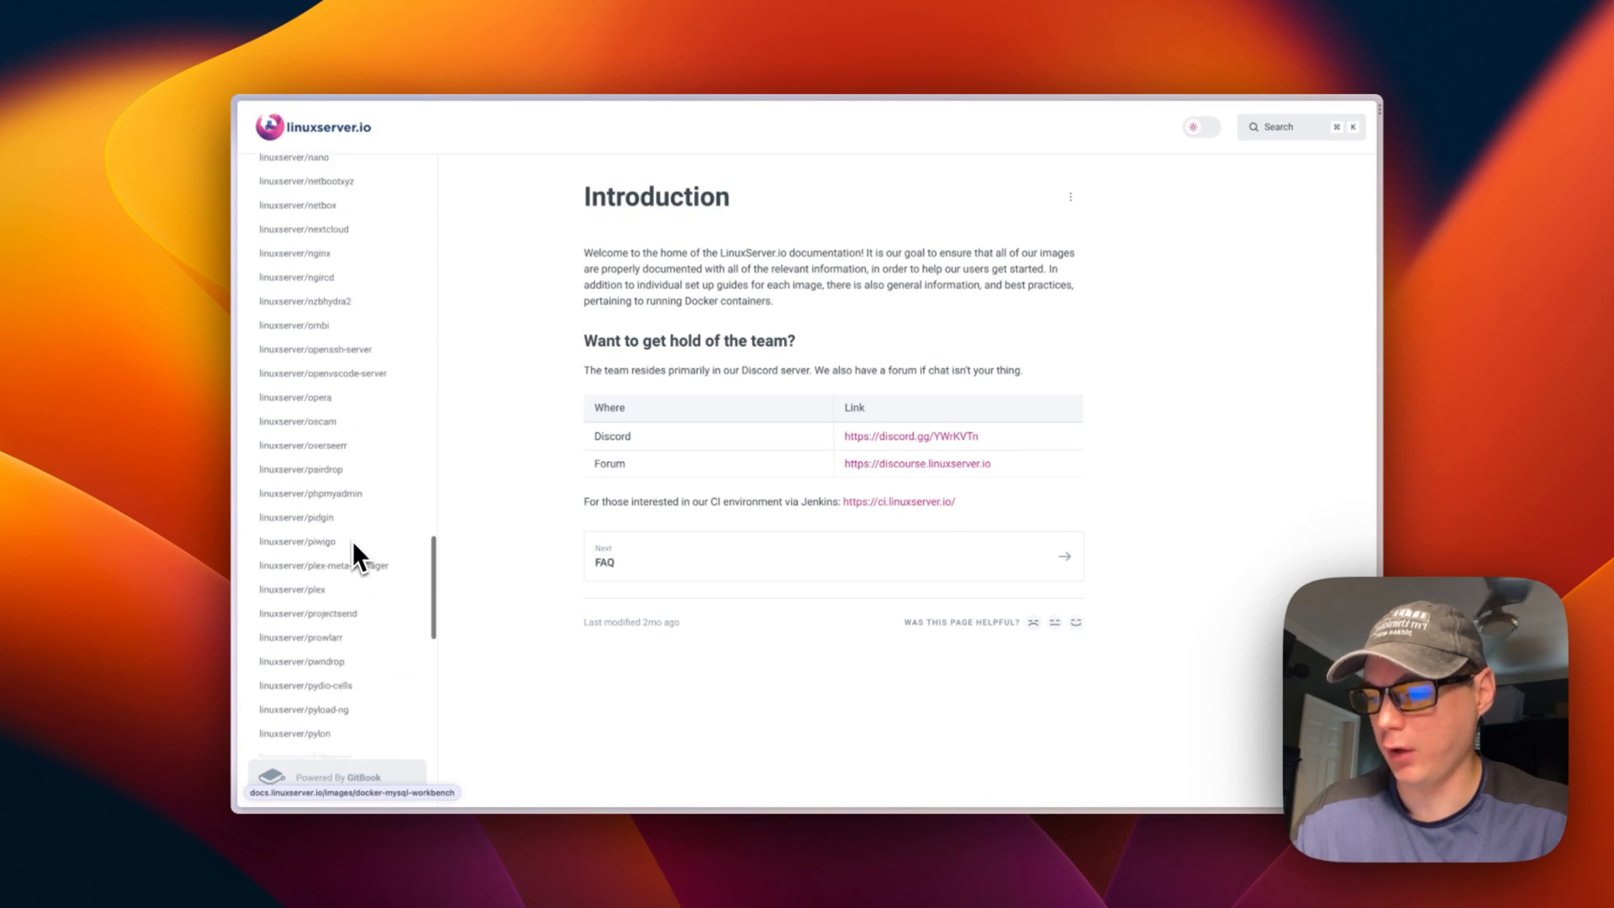
Step: Scroll through the LinuxServer.io Docs image list before returning to the README
scroll(down, 3)
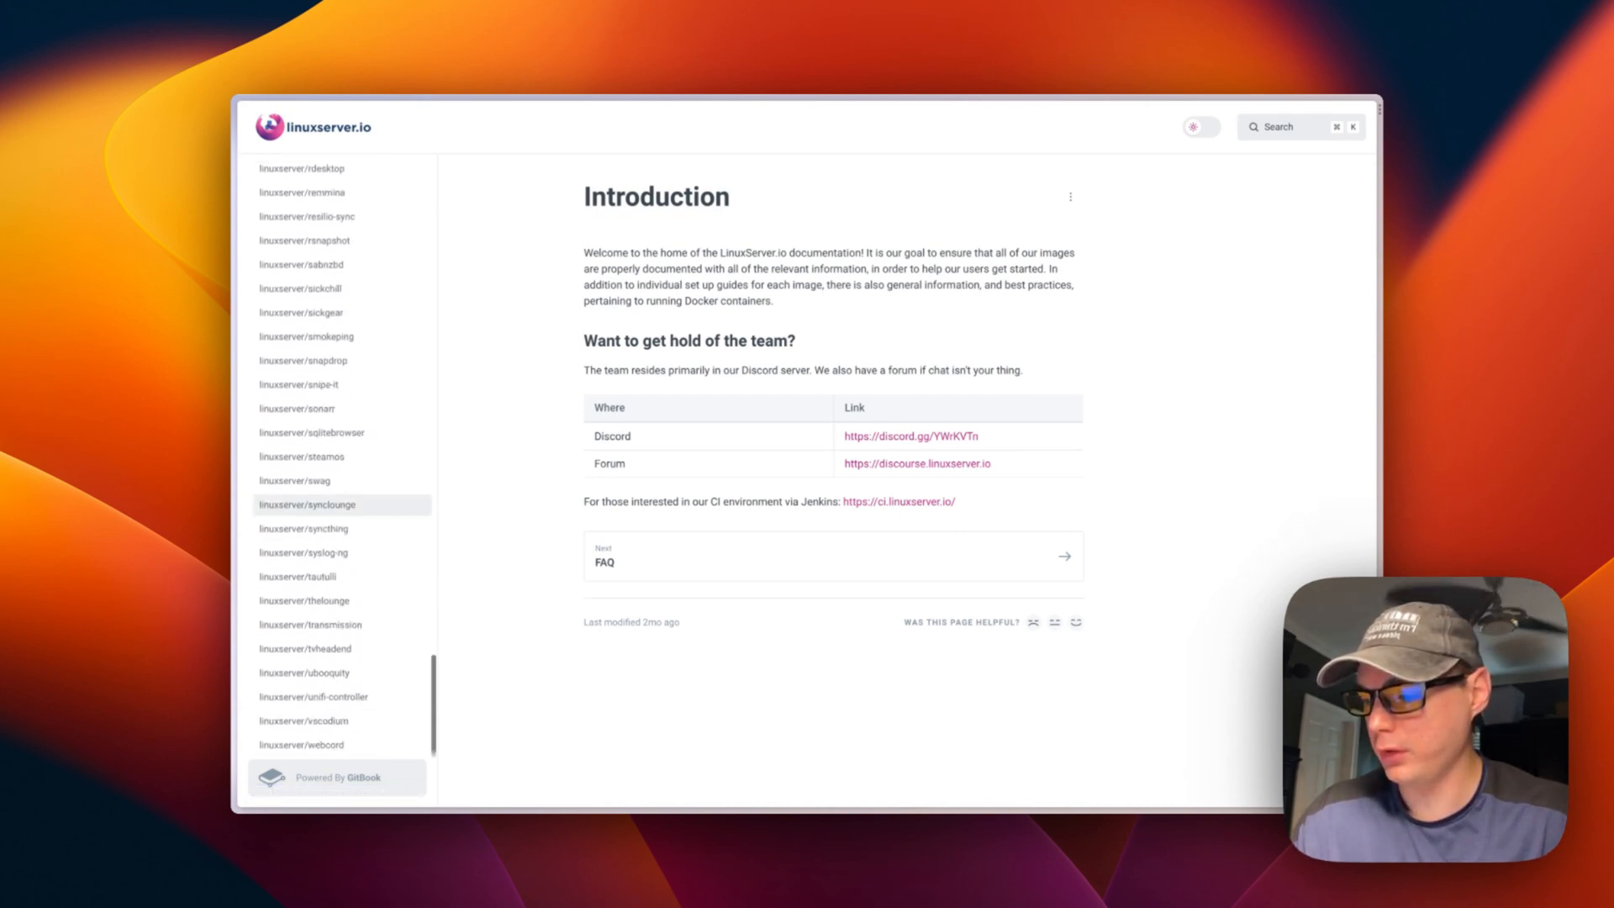
scroll(down, 3)
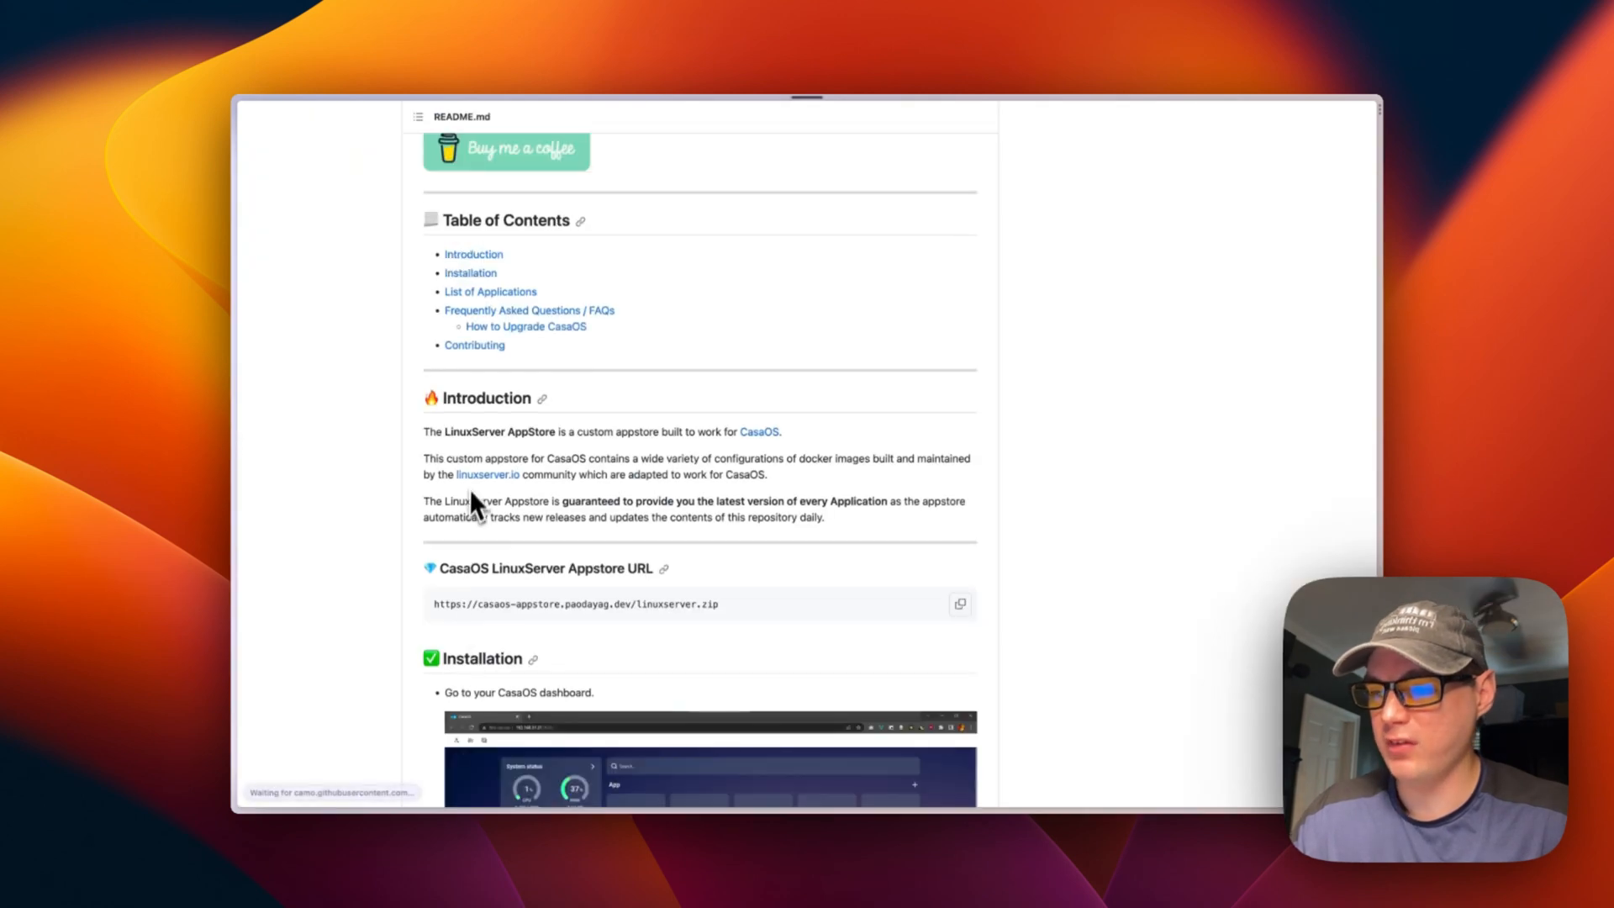
Step: Read the 157-app list, FAQ and Contributing sections, then scroll back to the Appstore URL
scroll(down, 3)
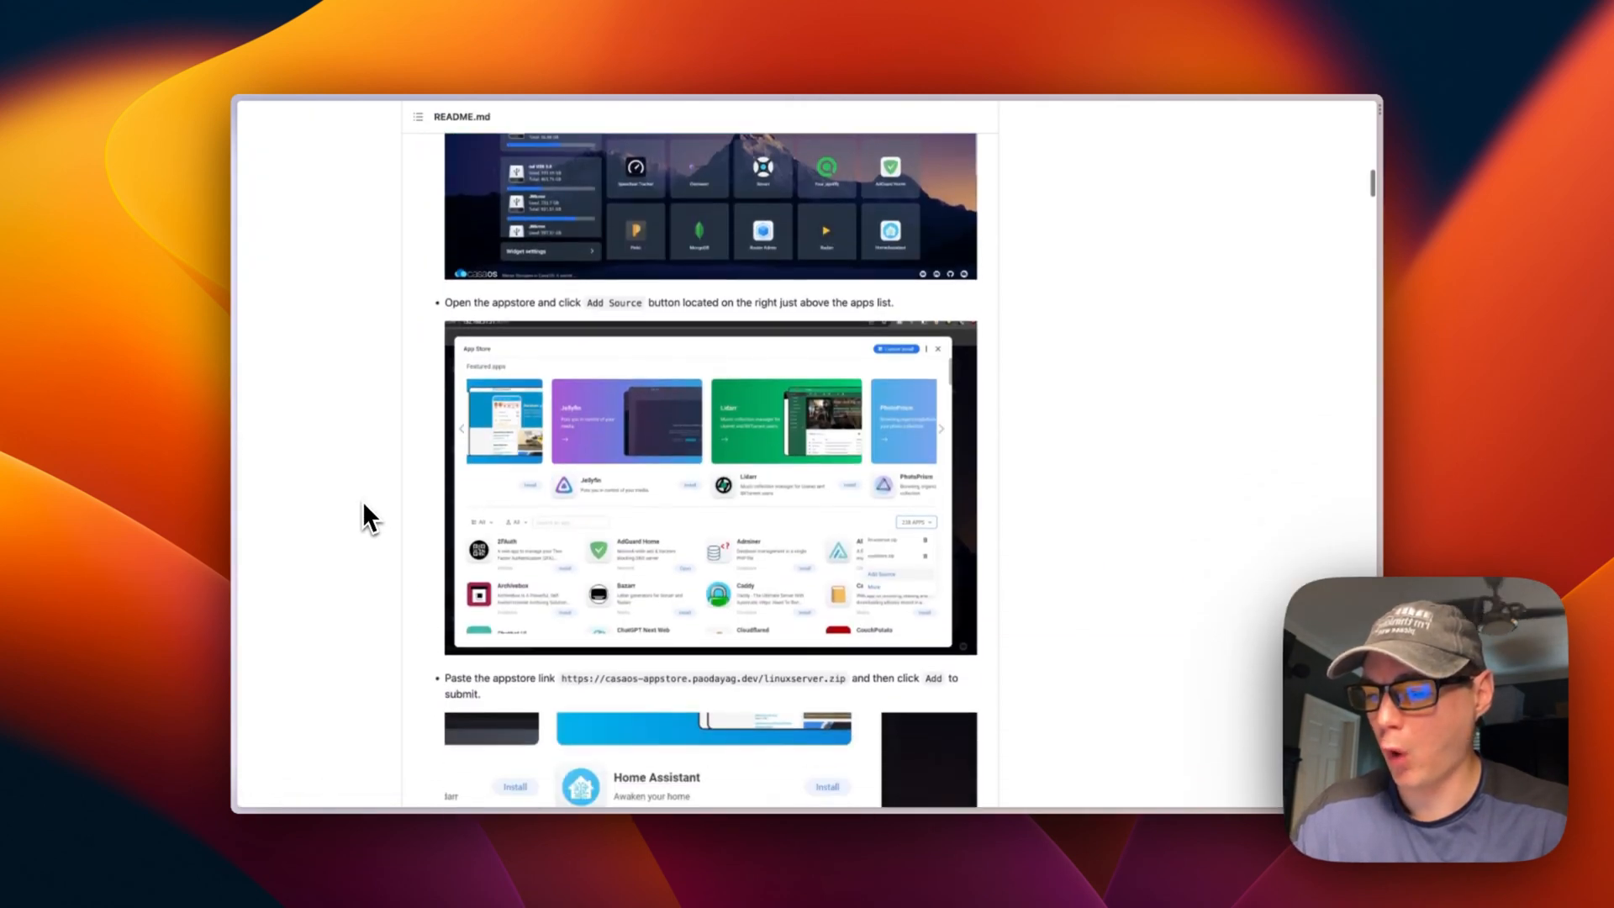
scroll(down, 3)
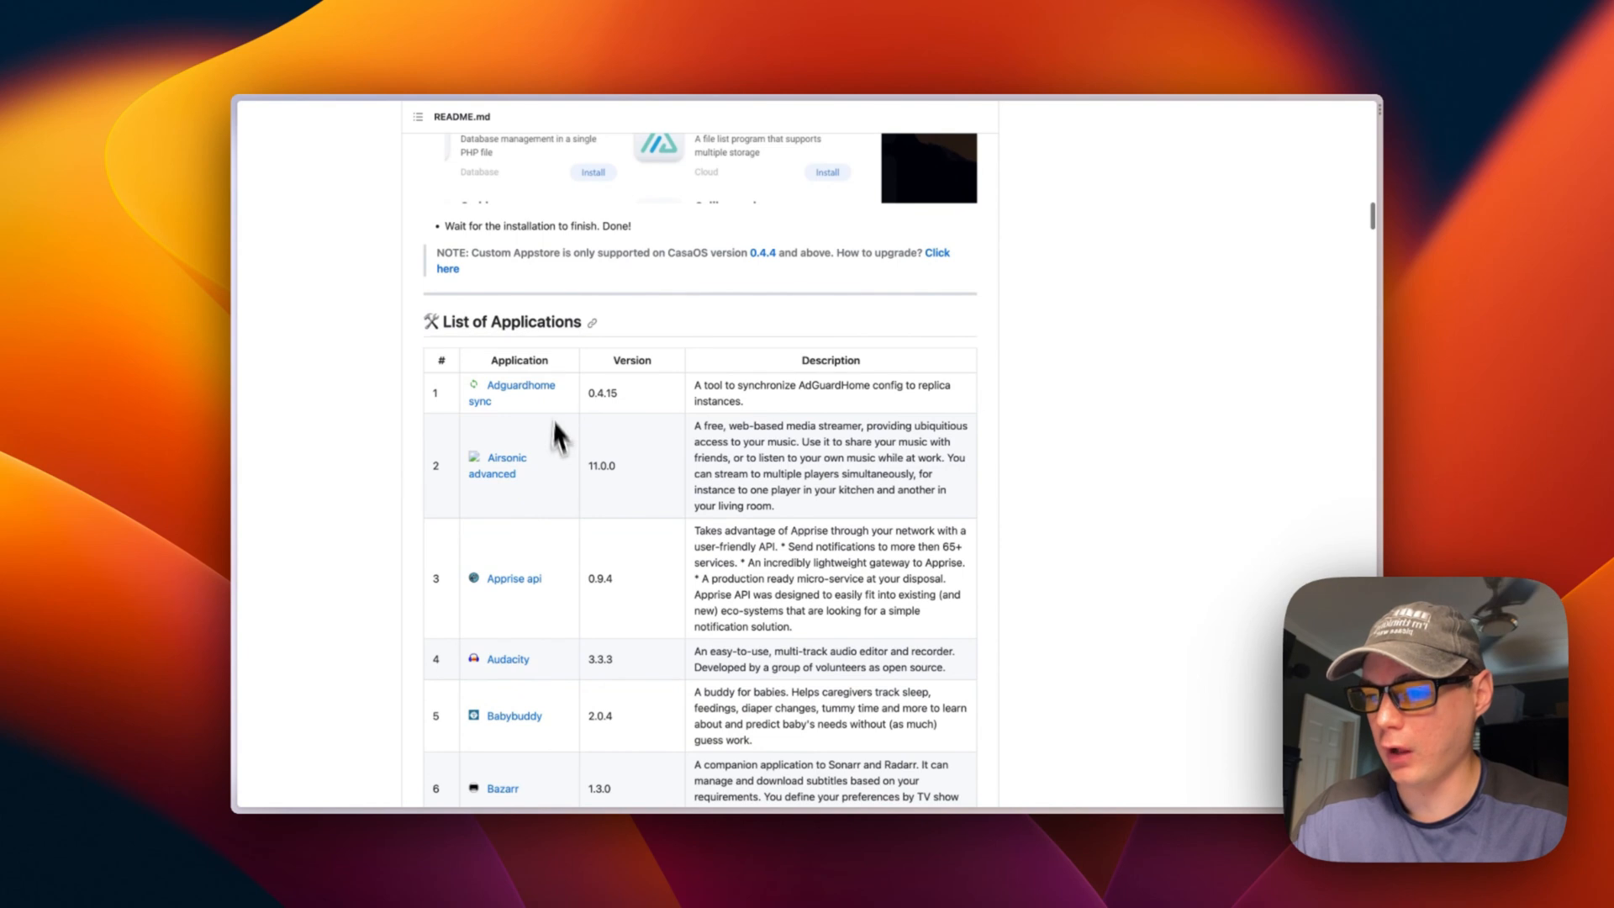
scroll(down, 3)
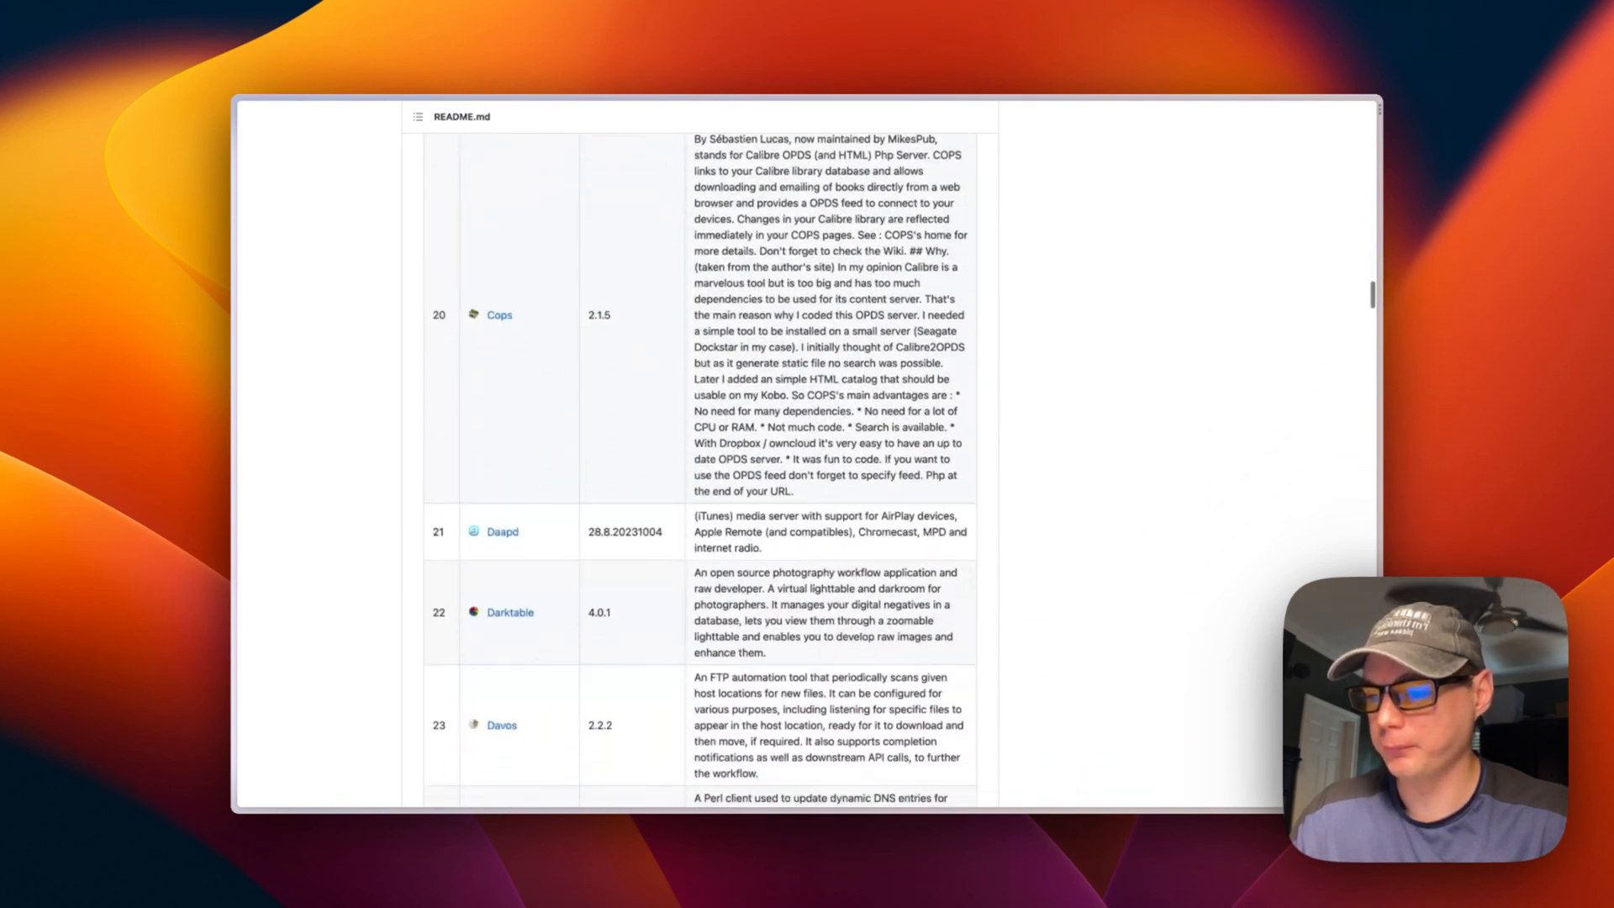
scroll(down, 3)
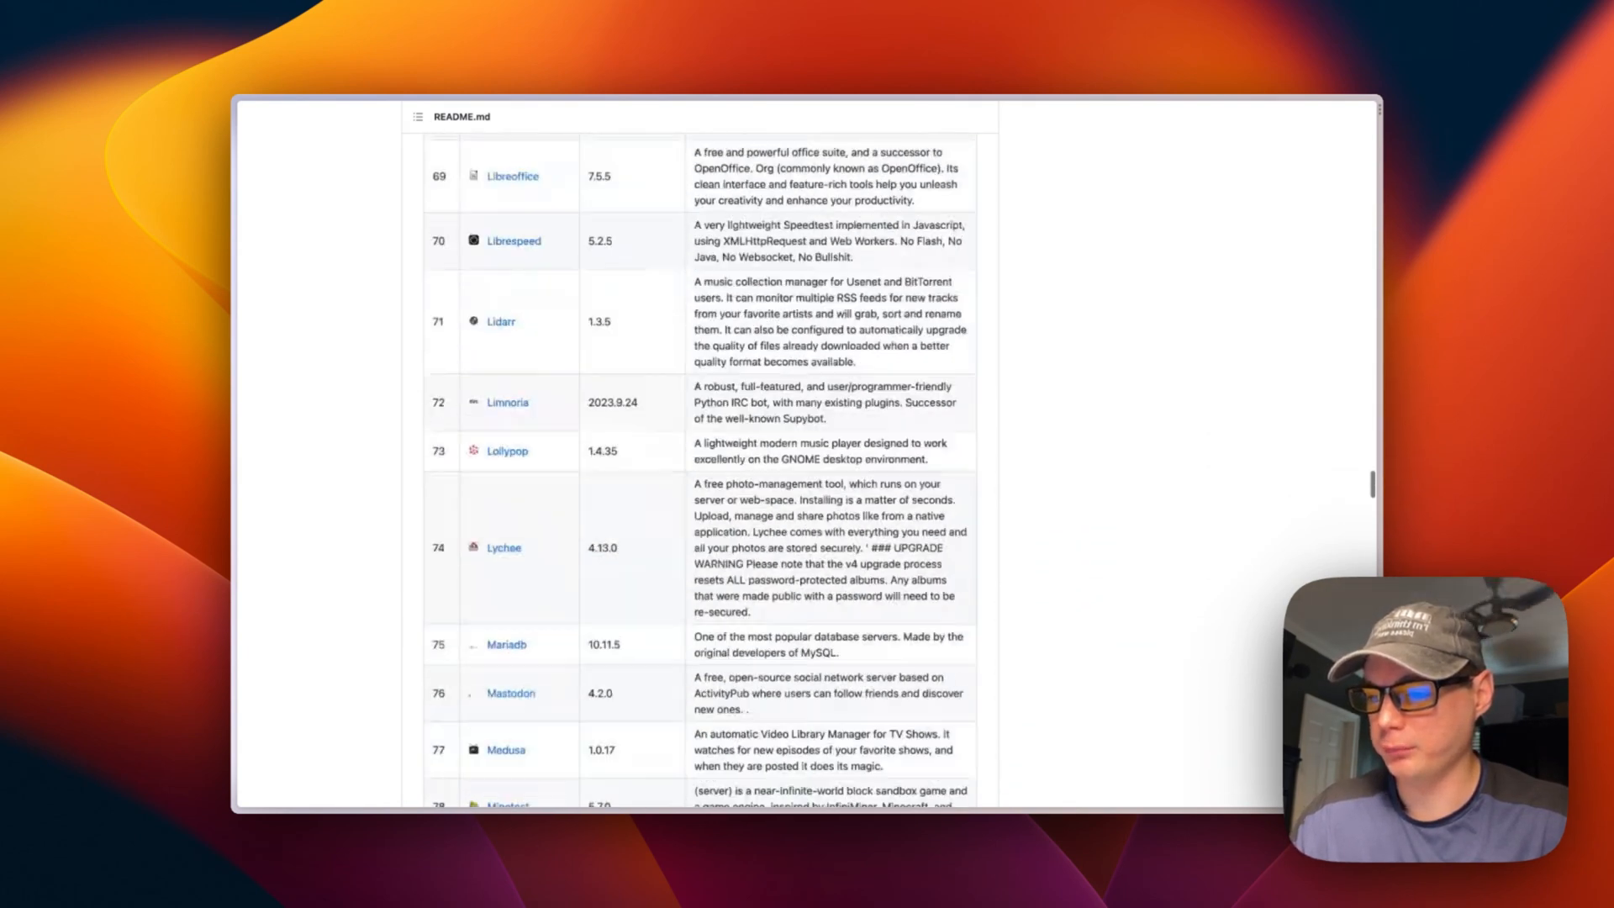
scroll(down, 3)
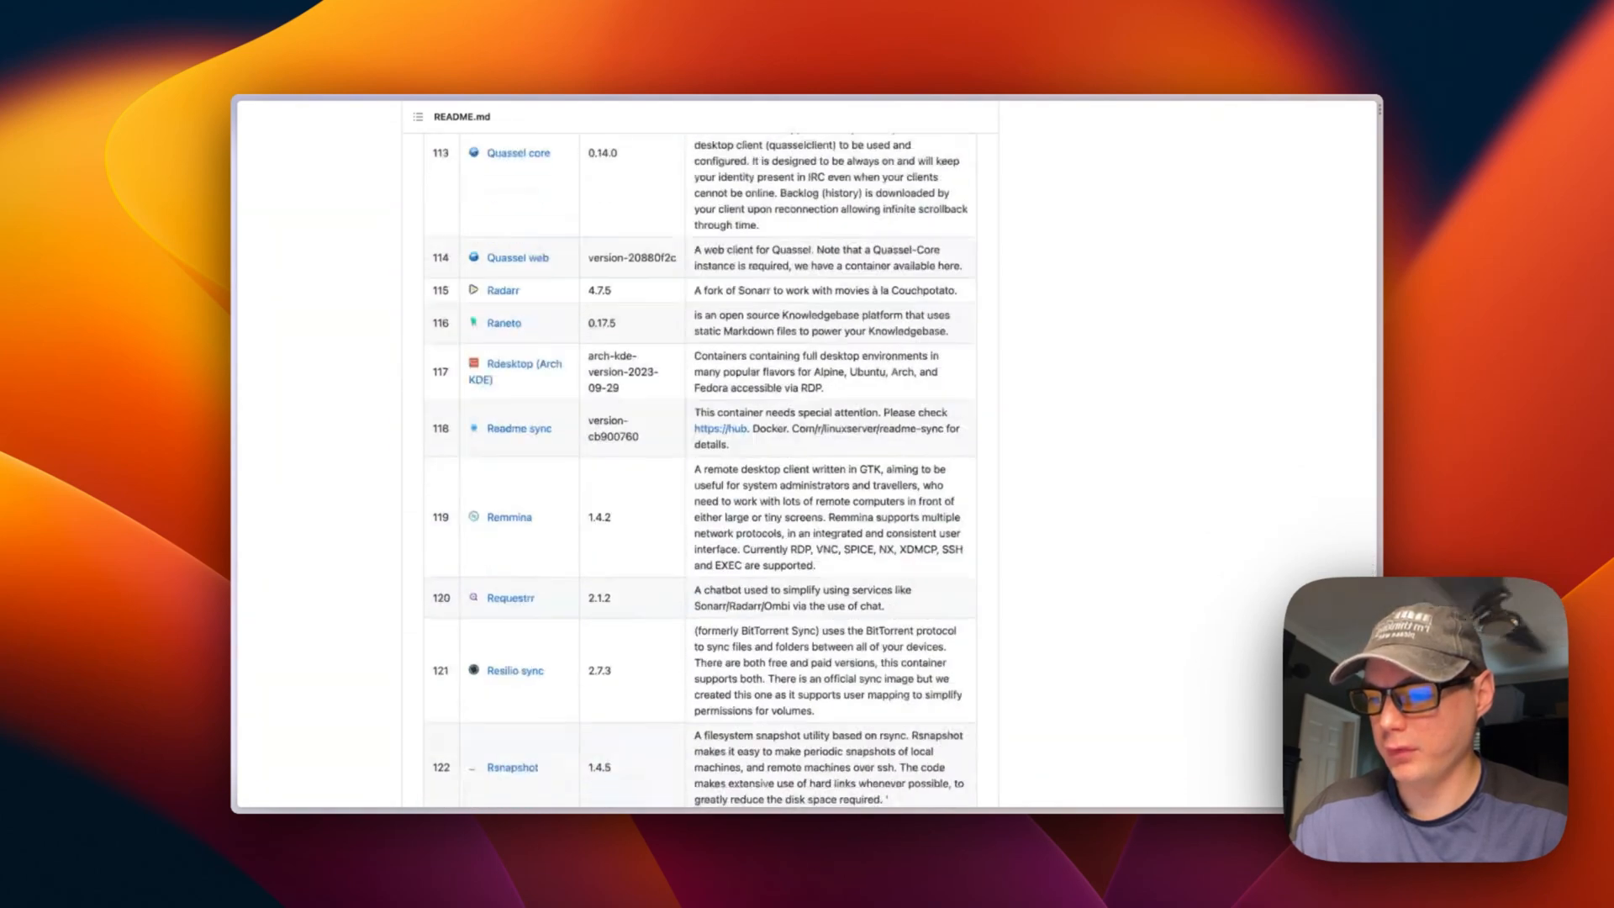
scroll(down, 3)
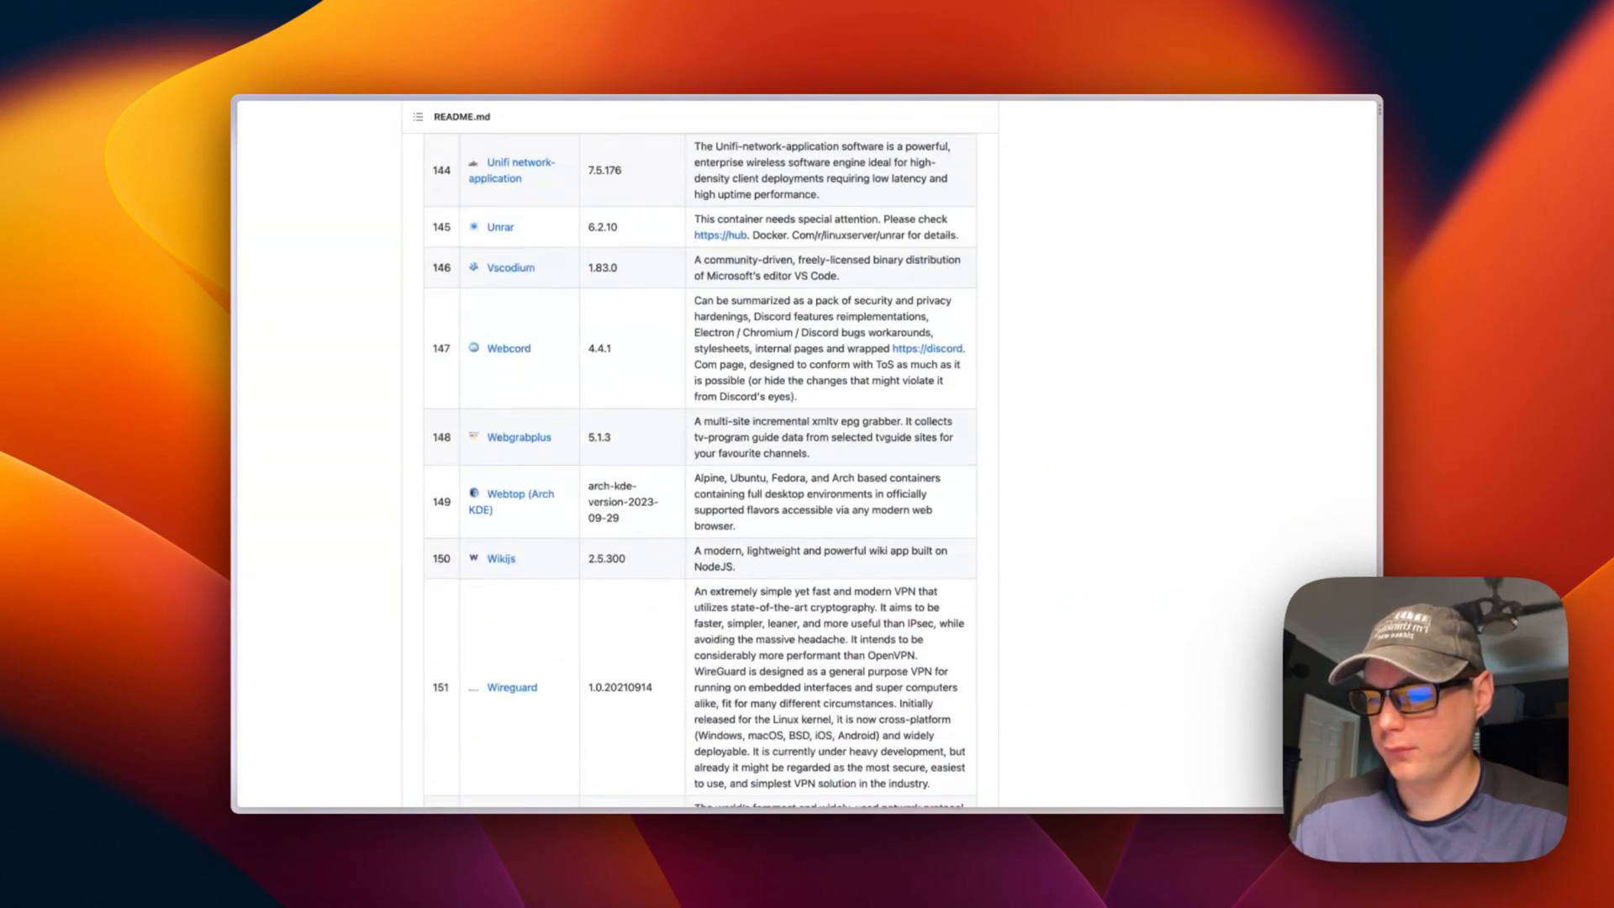
scroll(down, 3)
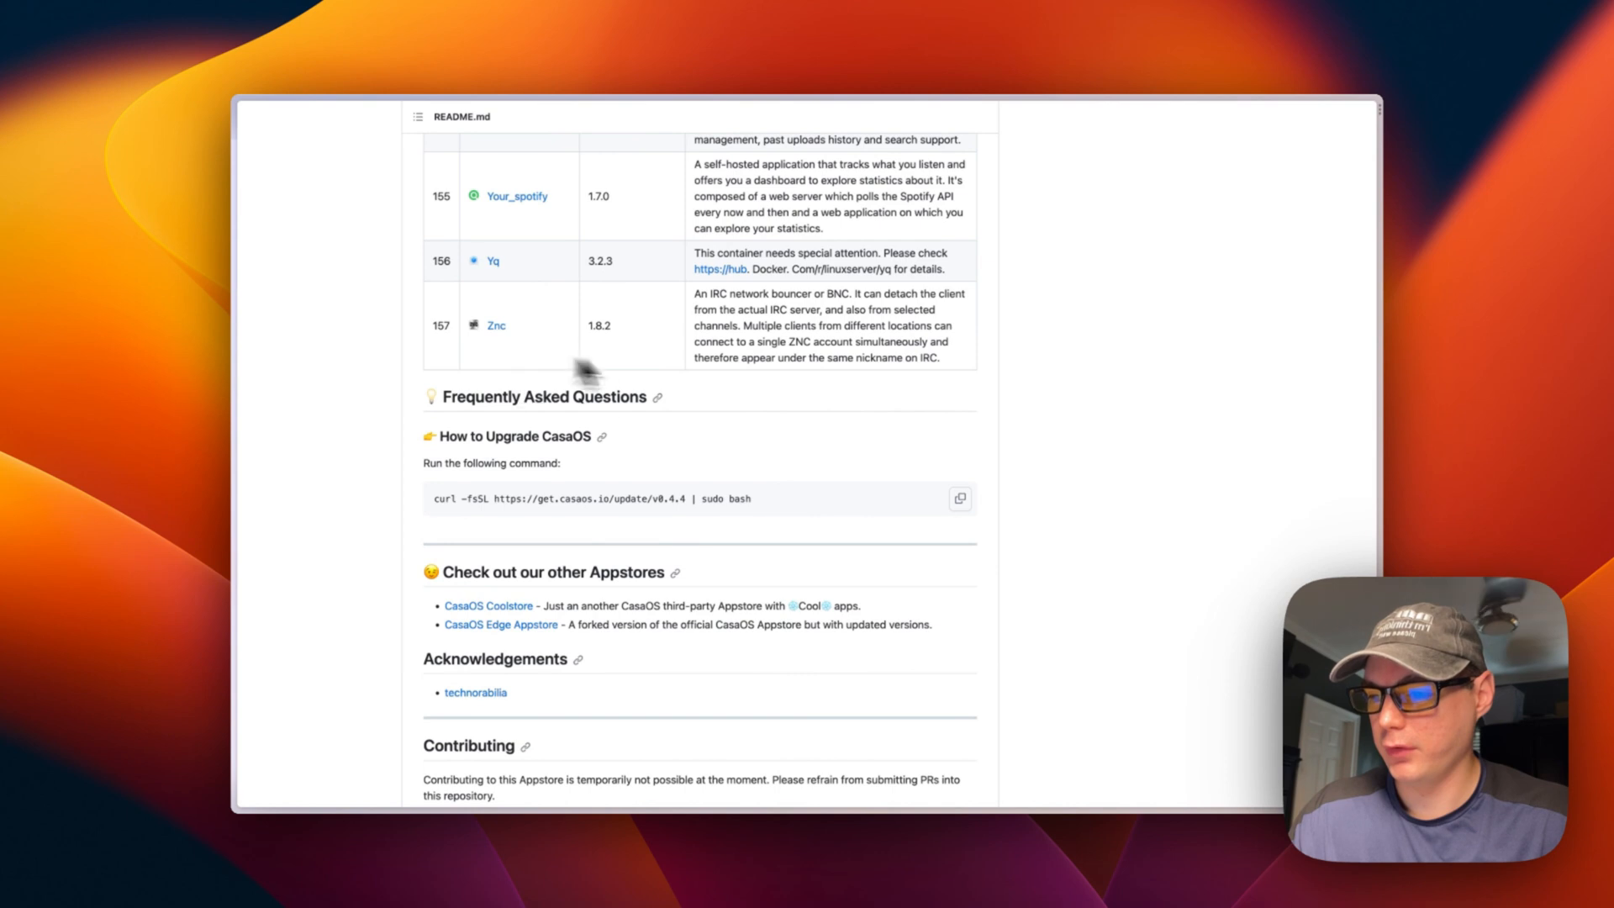
scroll(down, 3)
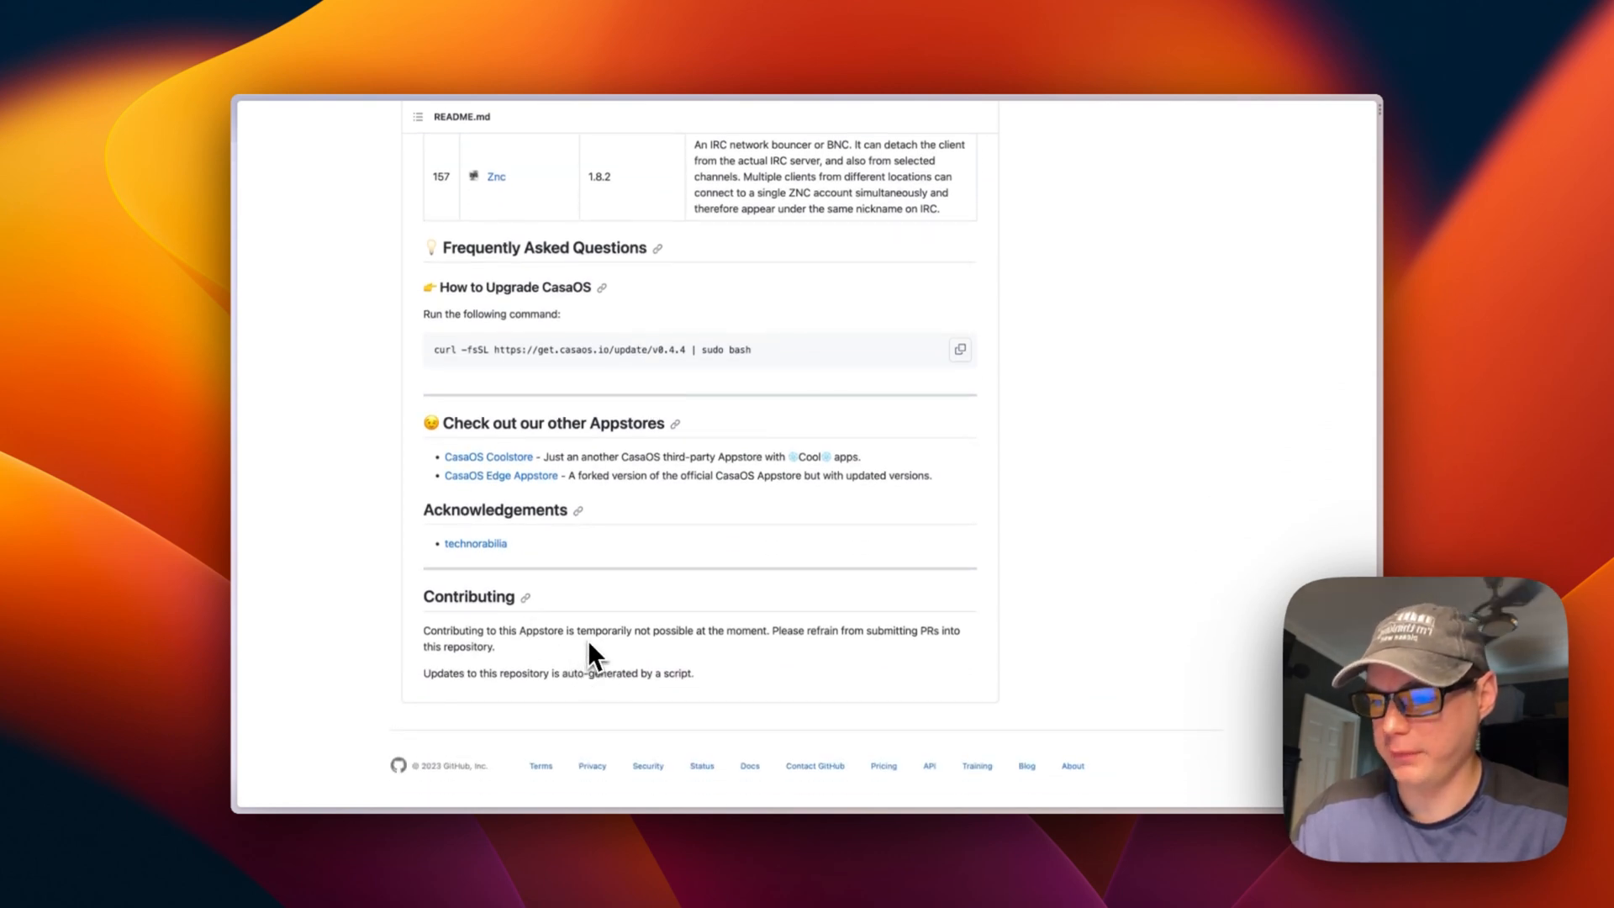
scroll(up, 3)
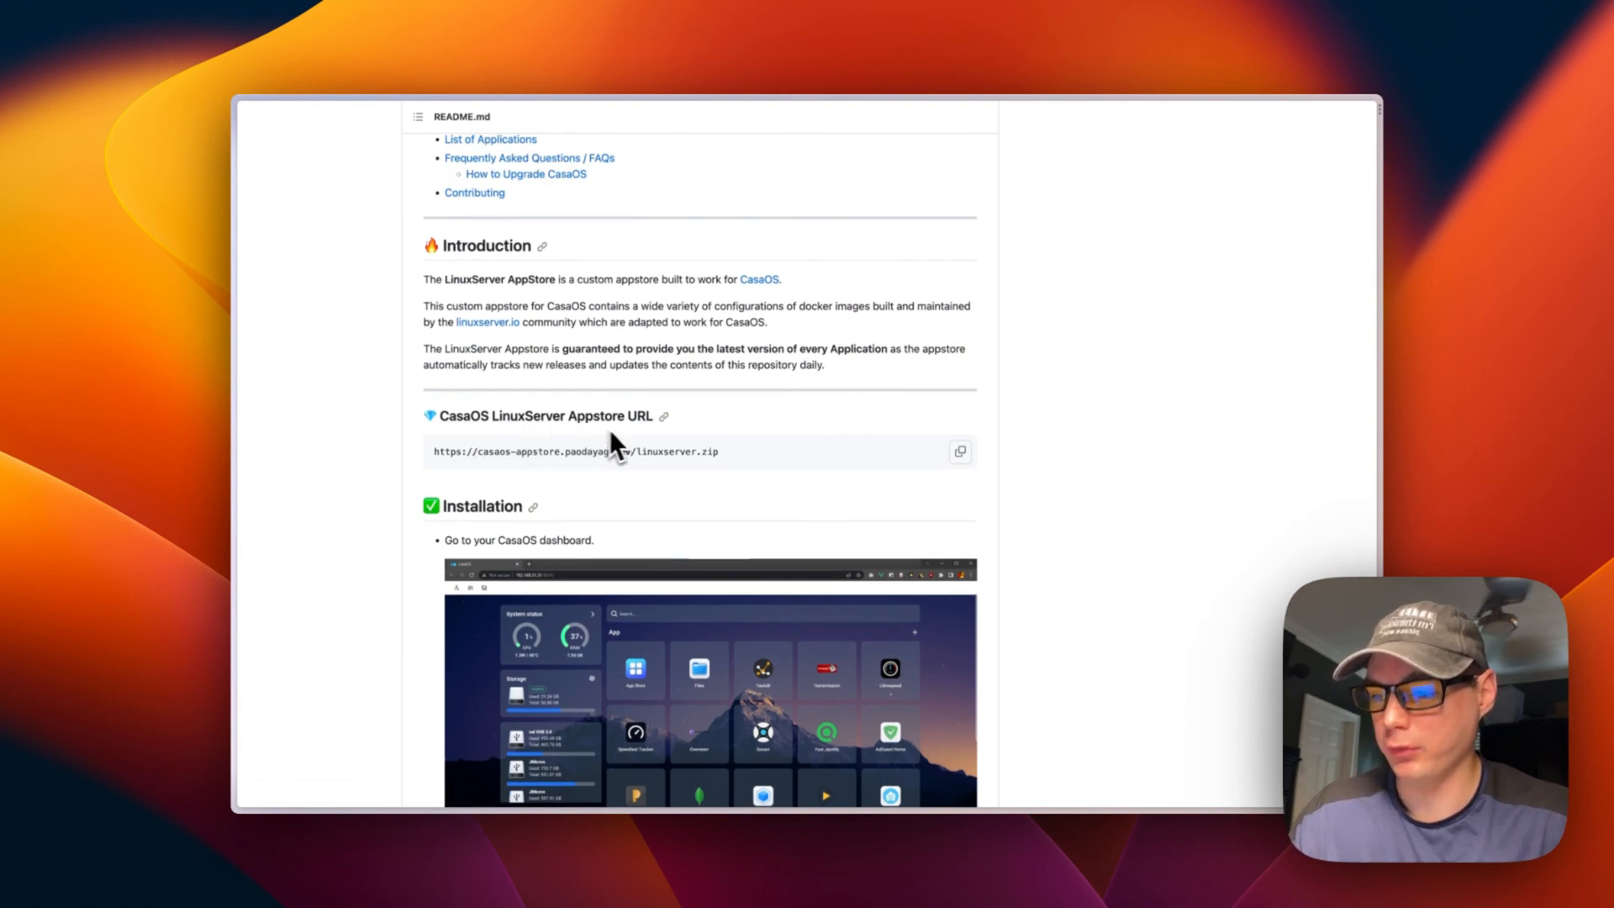
Step: Copy the LinuxServer appstore URL from the README
click(958, 451)
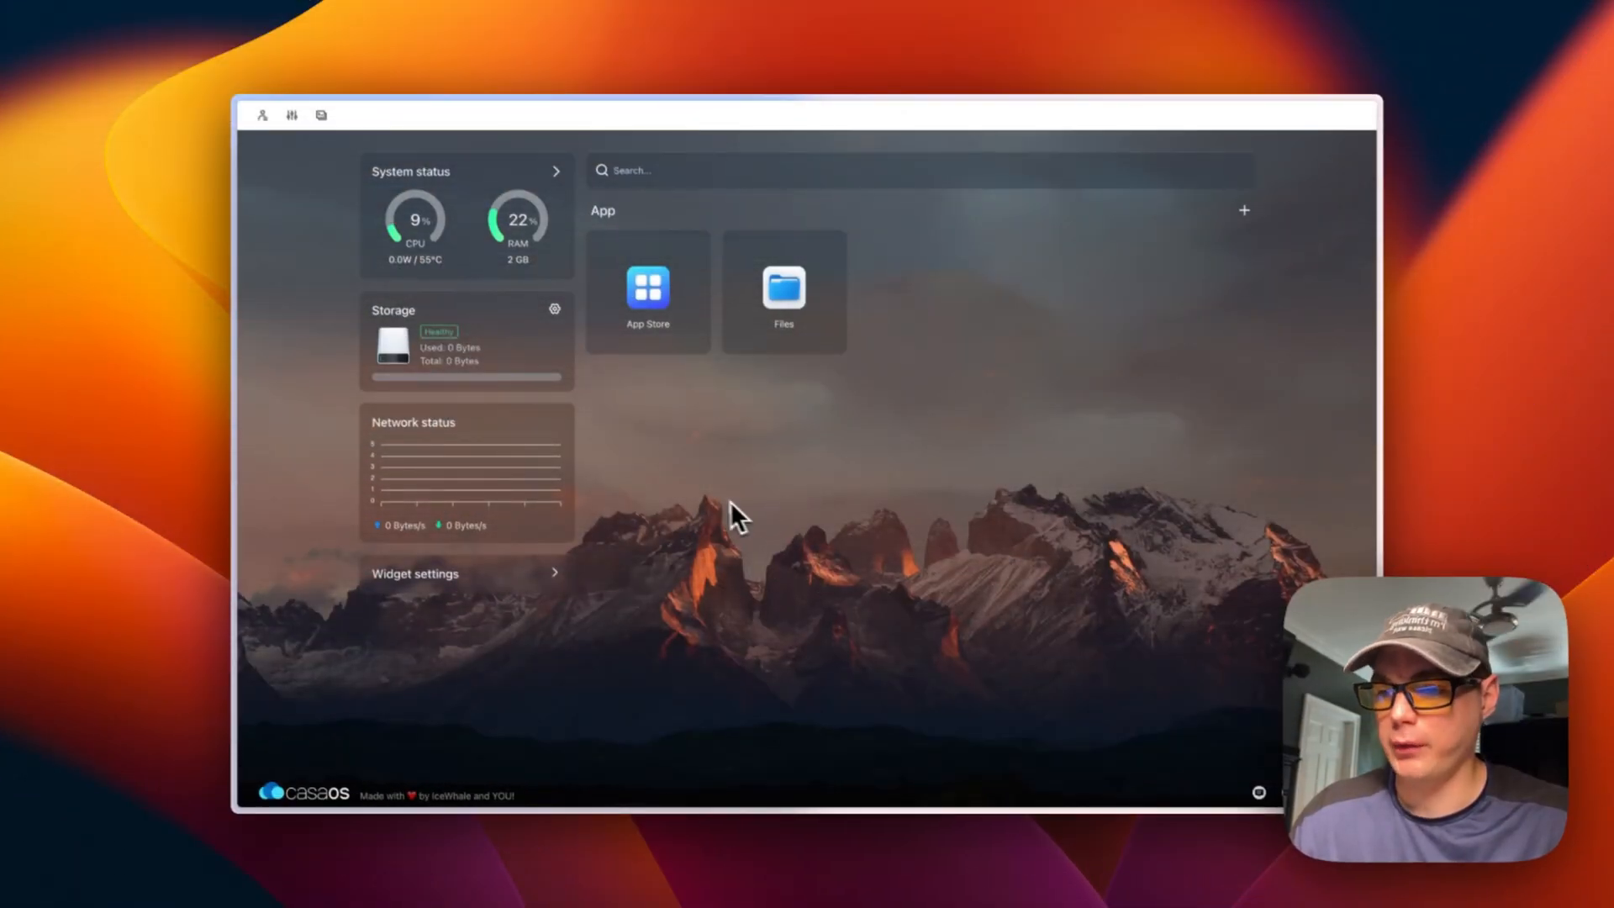
Step: Paste the LinuxServer appstore URL as a new App Store source
click(647, 291)
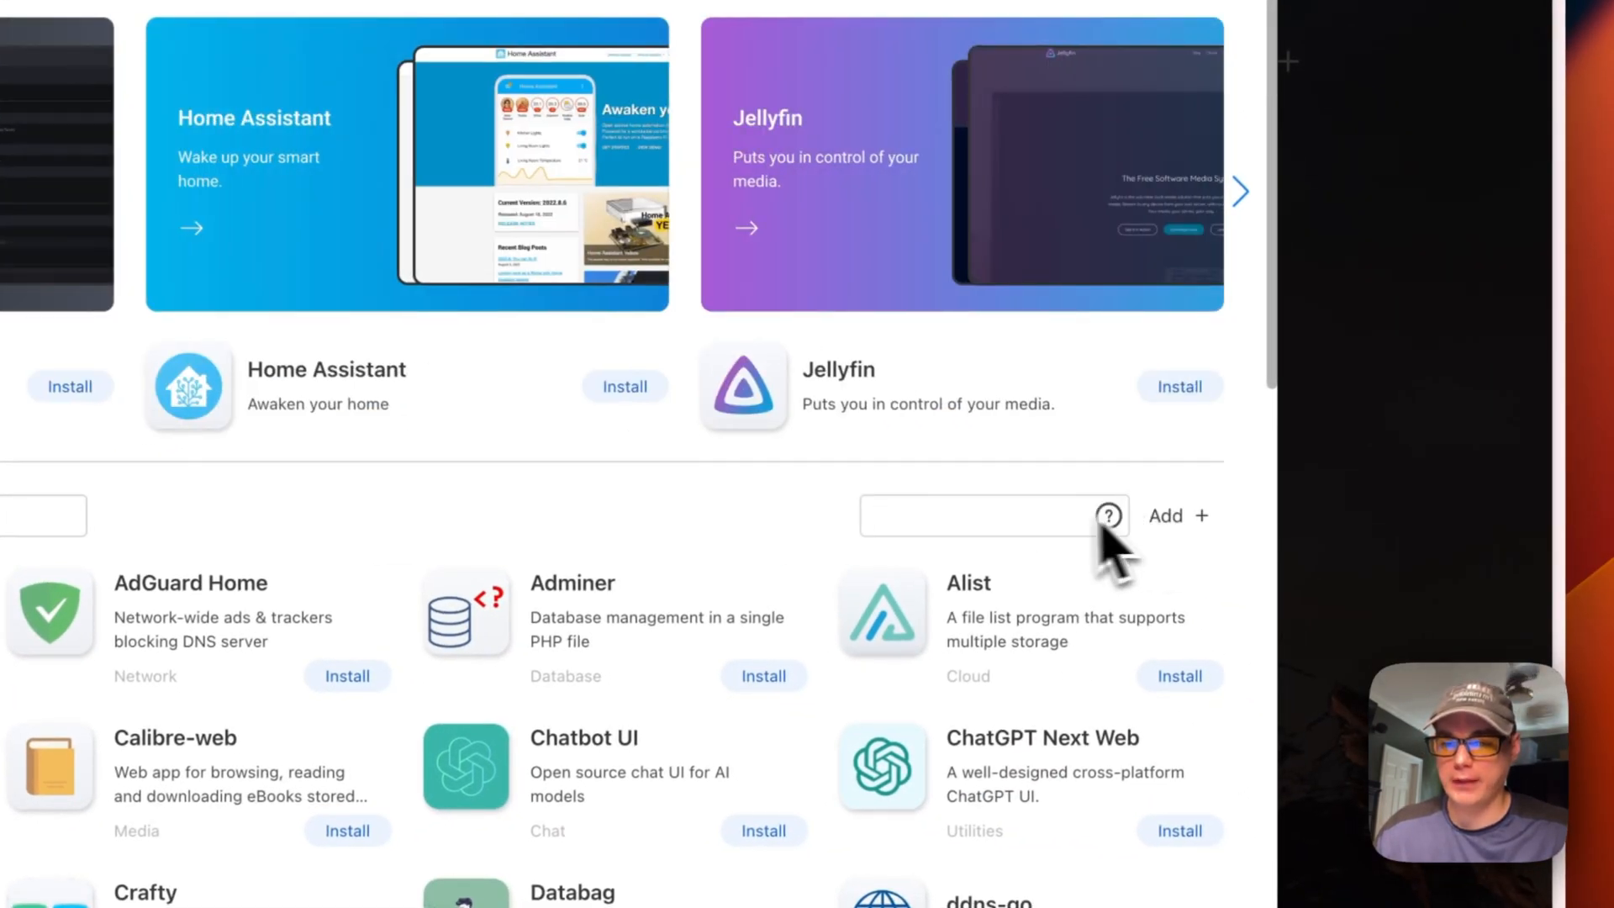
key(cmd+v)
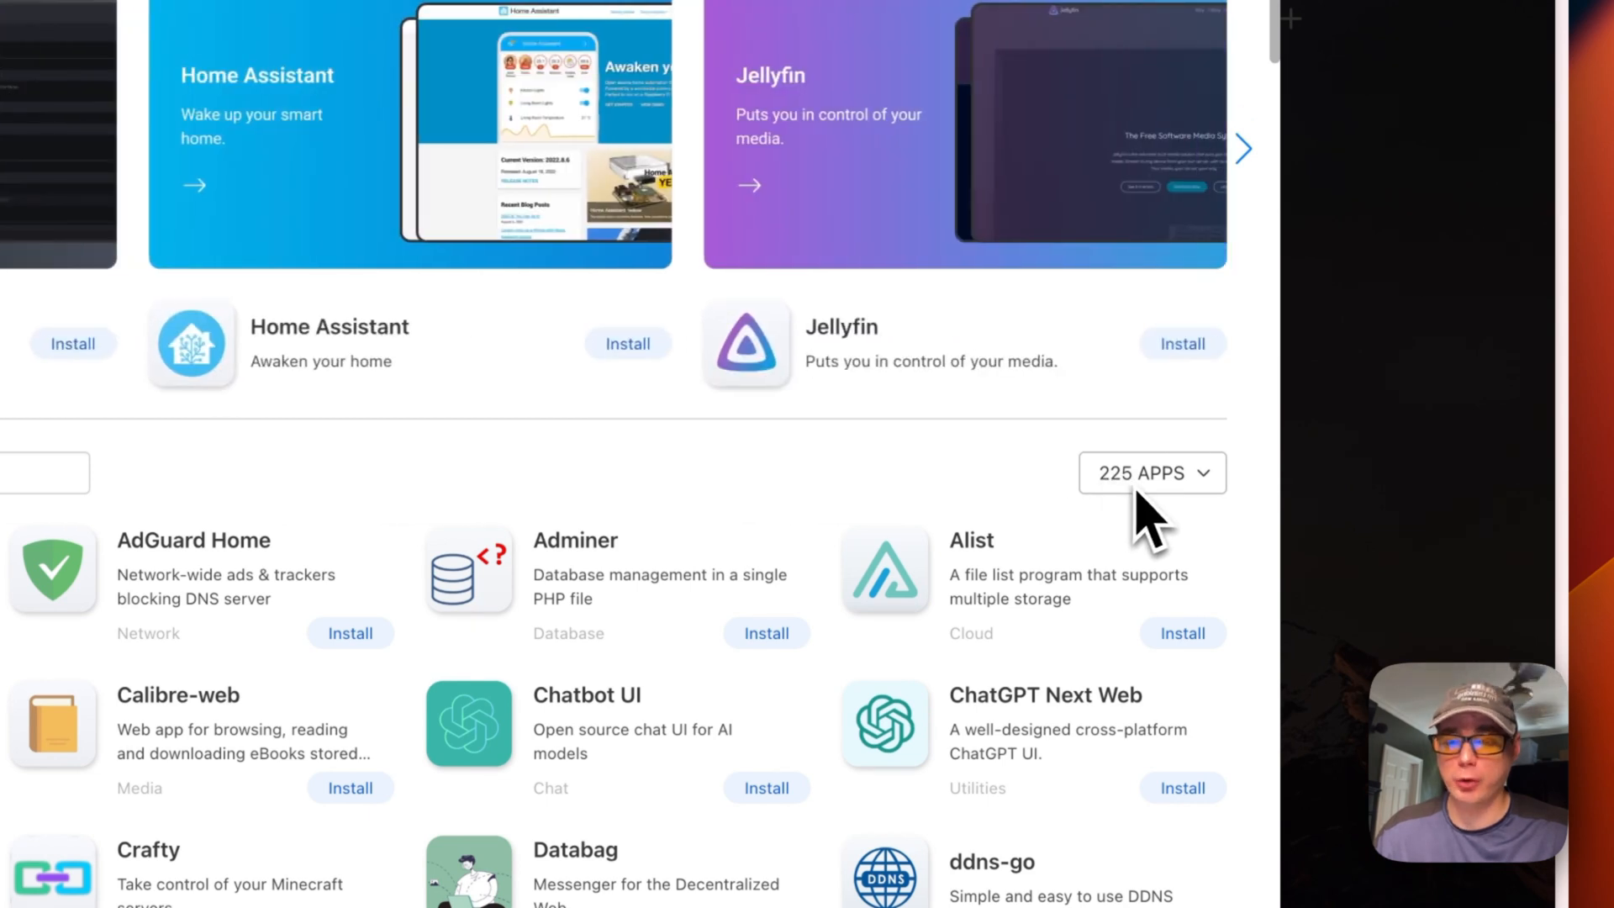
mouse_move(1153, 519)
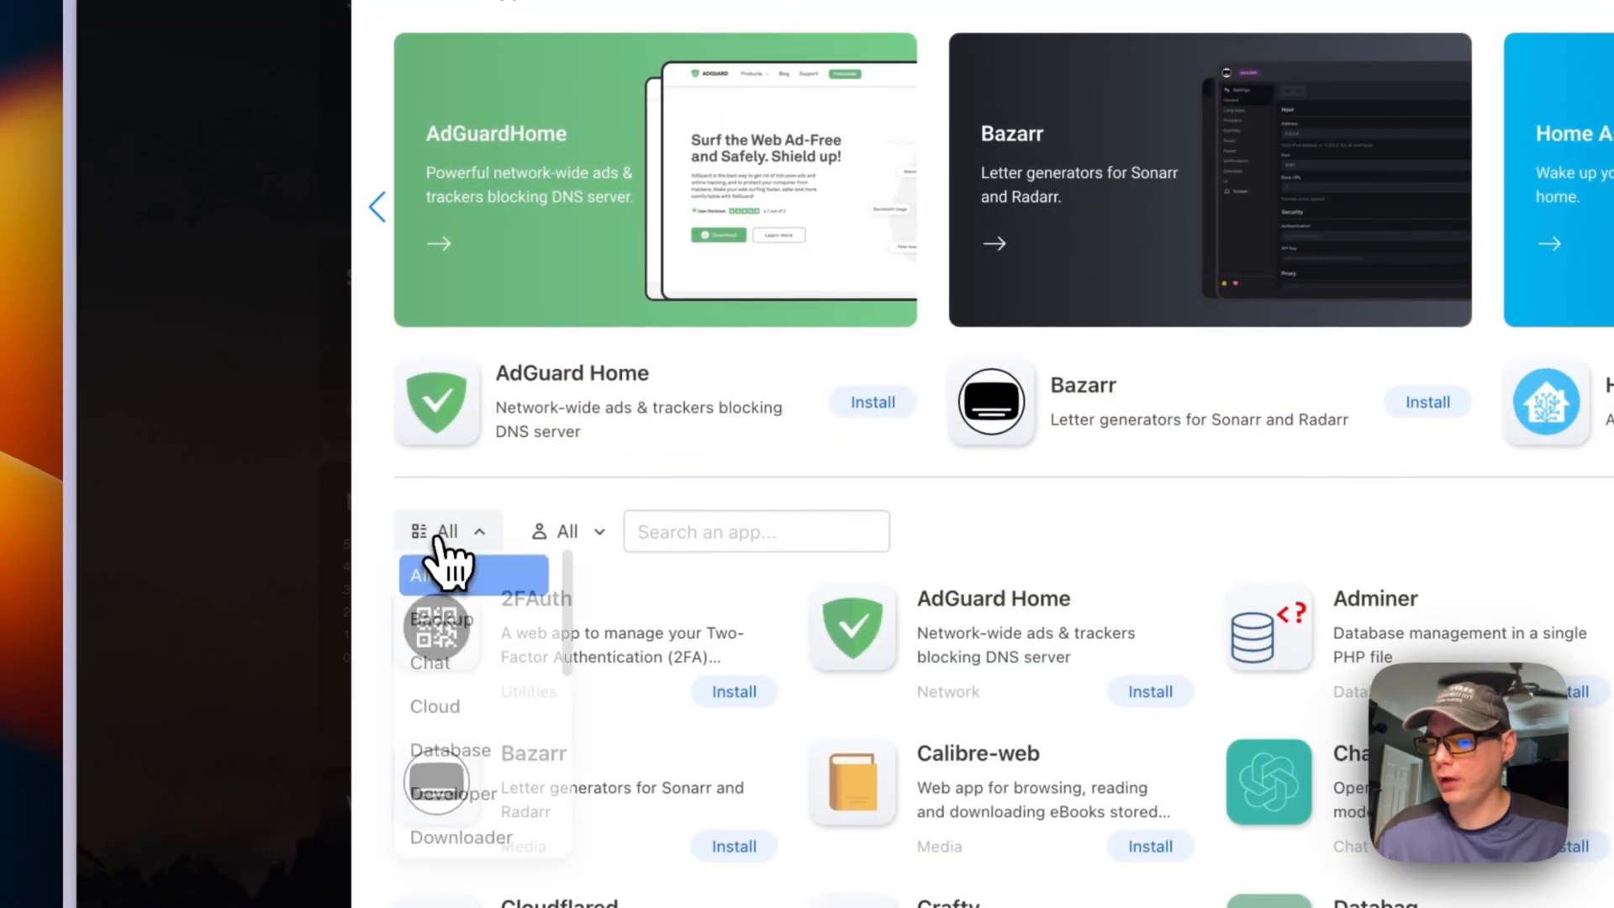
Step: Filter the App Store to the LinuxServer.io source's 156 apps
scroll(down, 3)
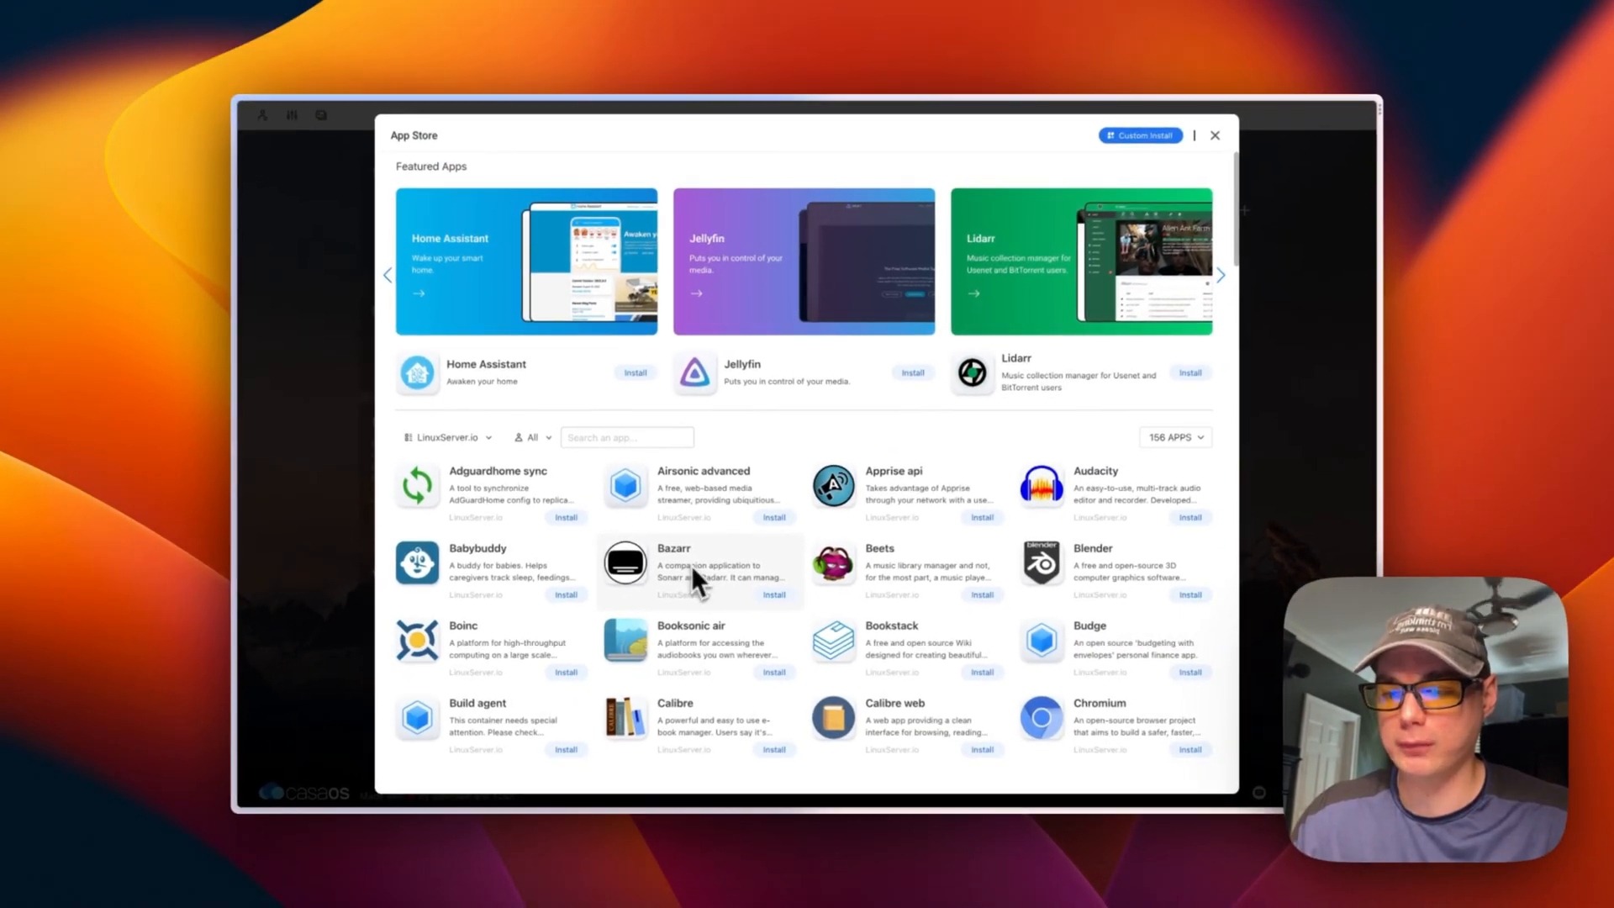
click(1214, 134)
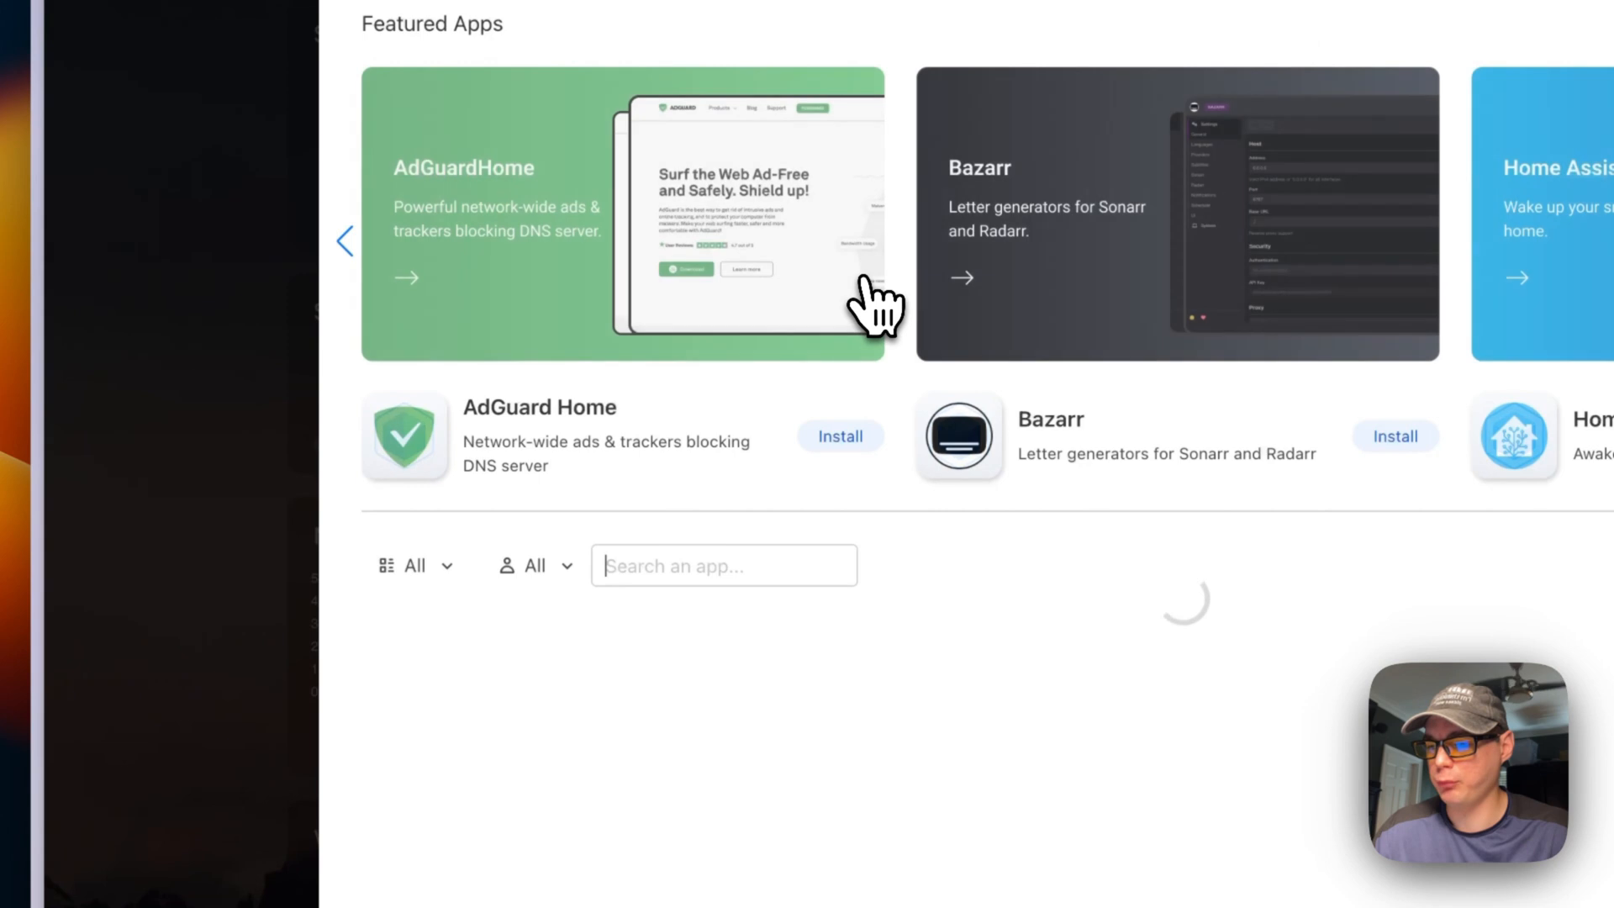
Step: Select LinuxServer.io and scroll the app grid down to Code server
click(412, 565)
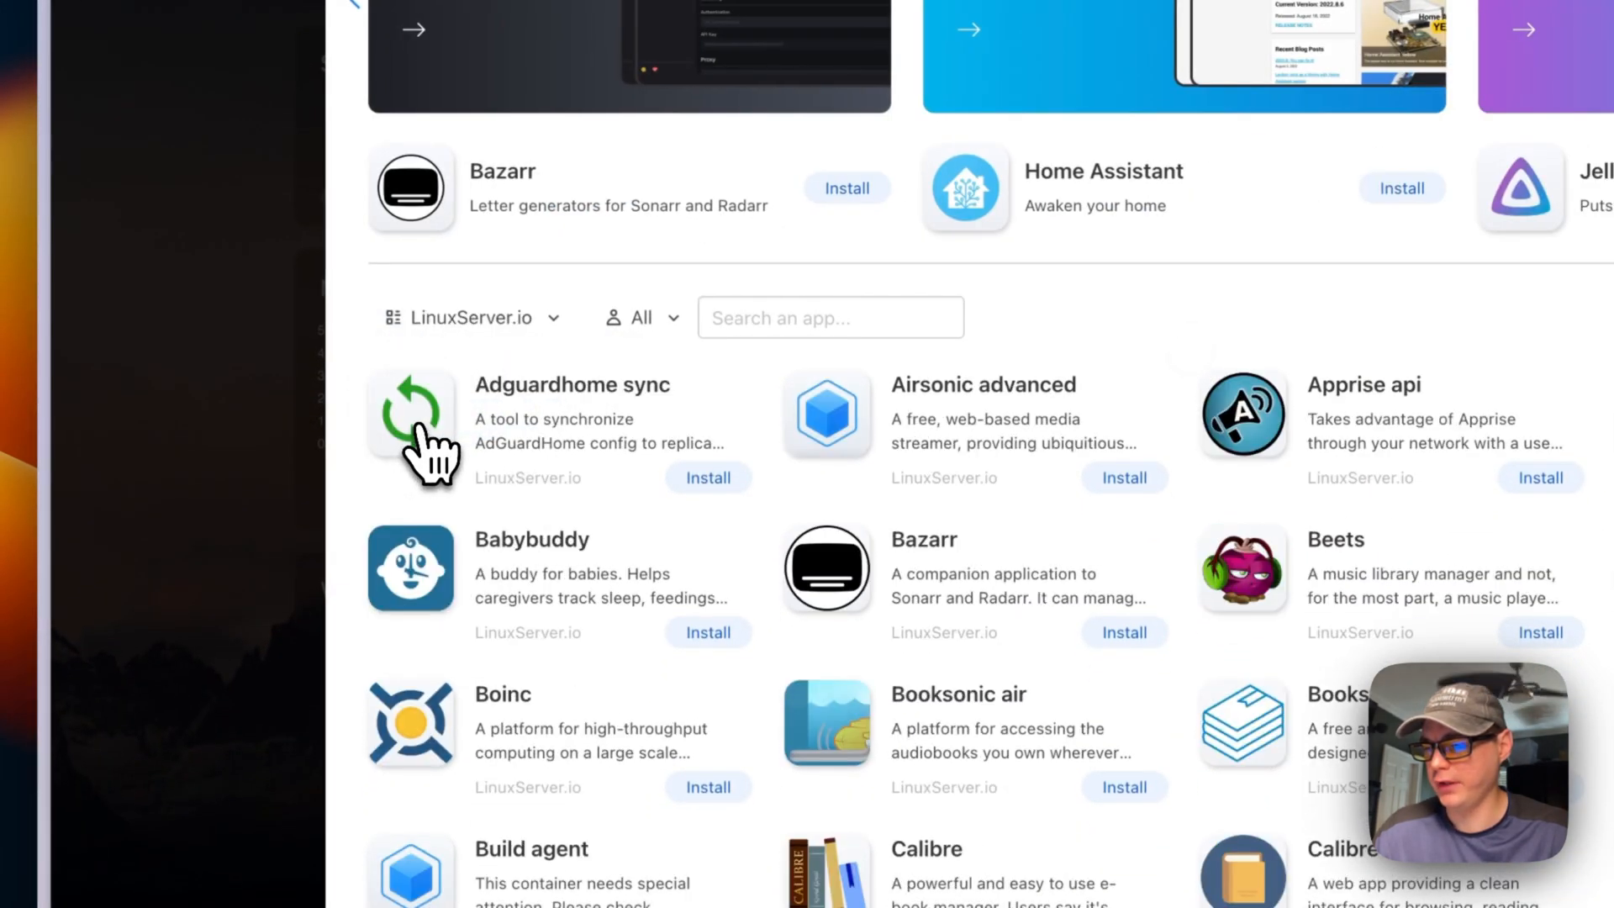
scroll(down, 3)
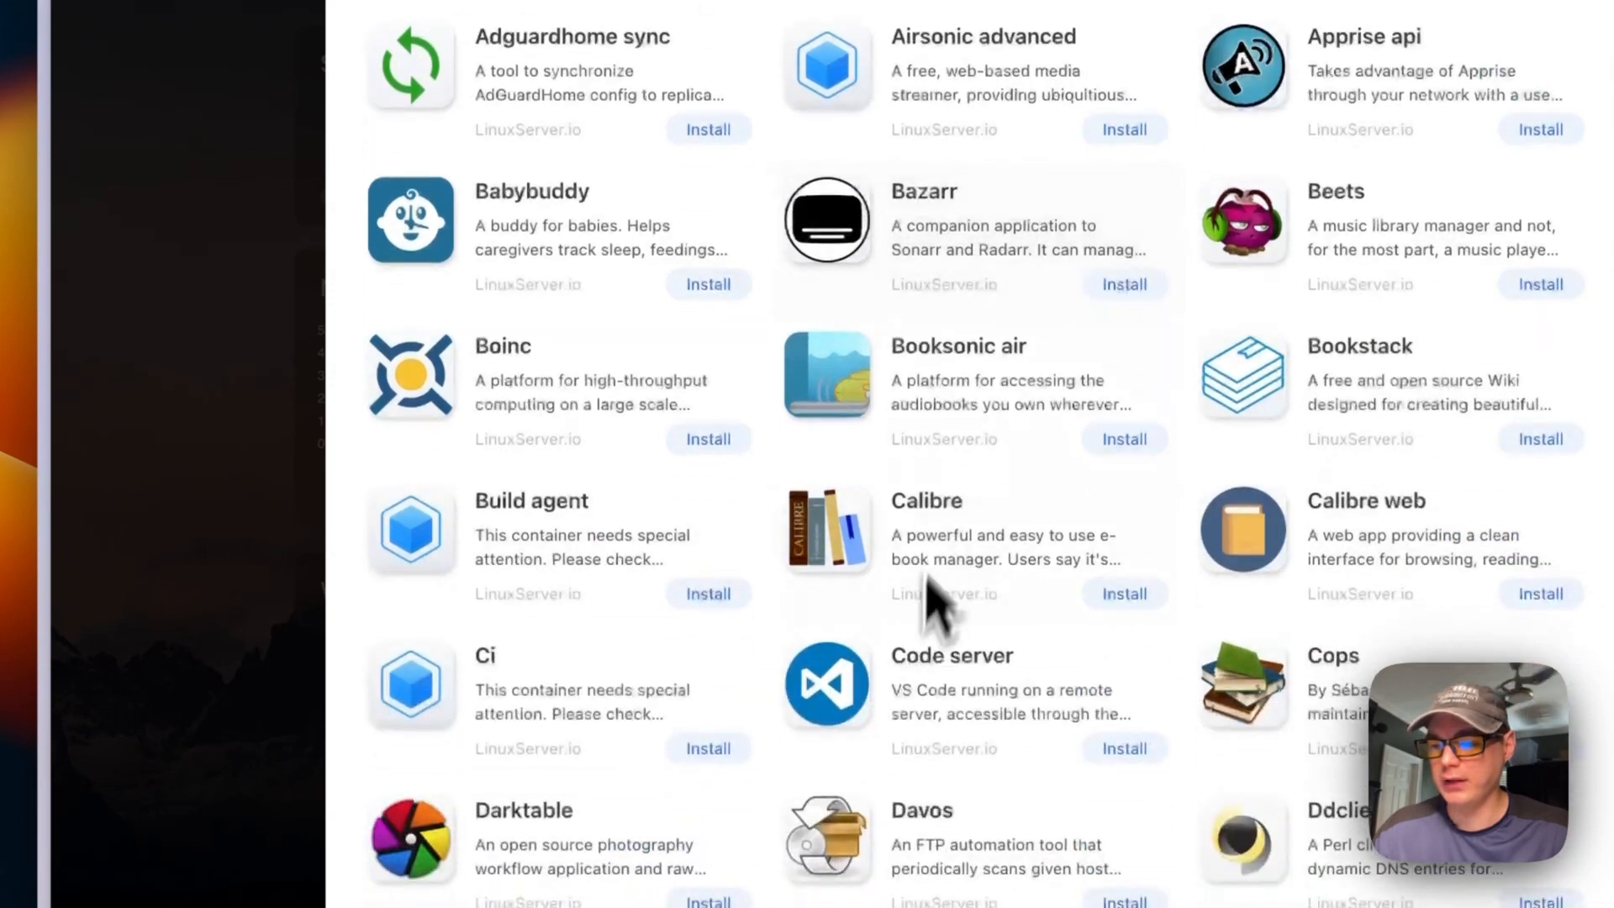
scroll(down, 3)
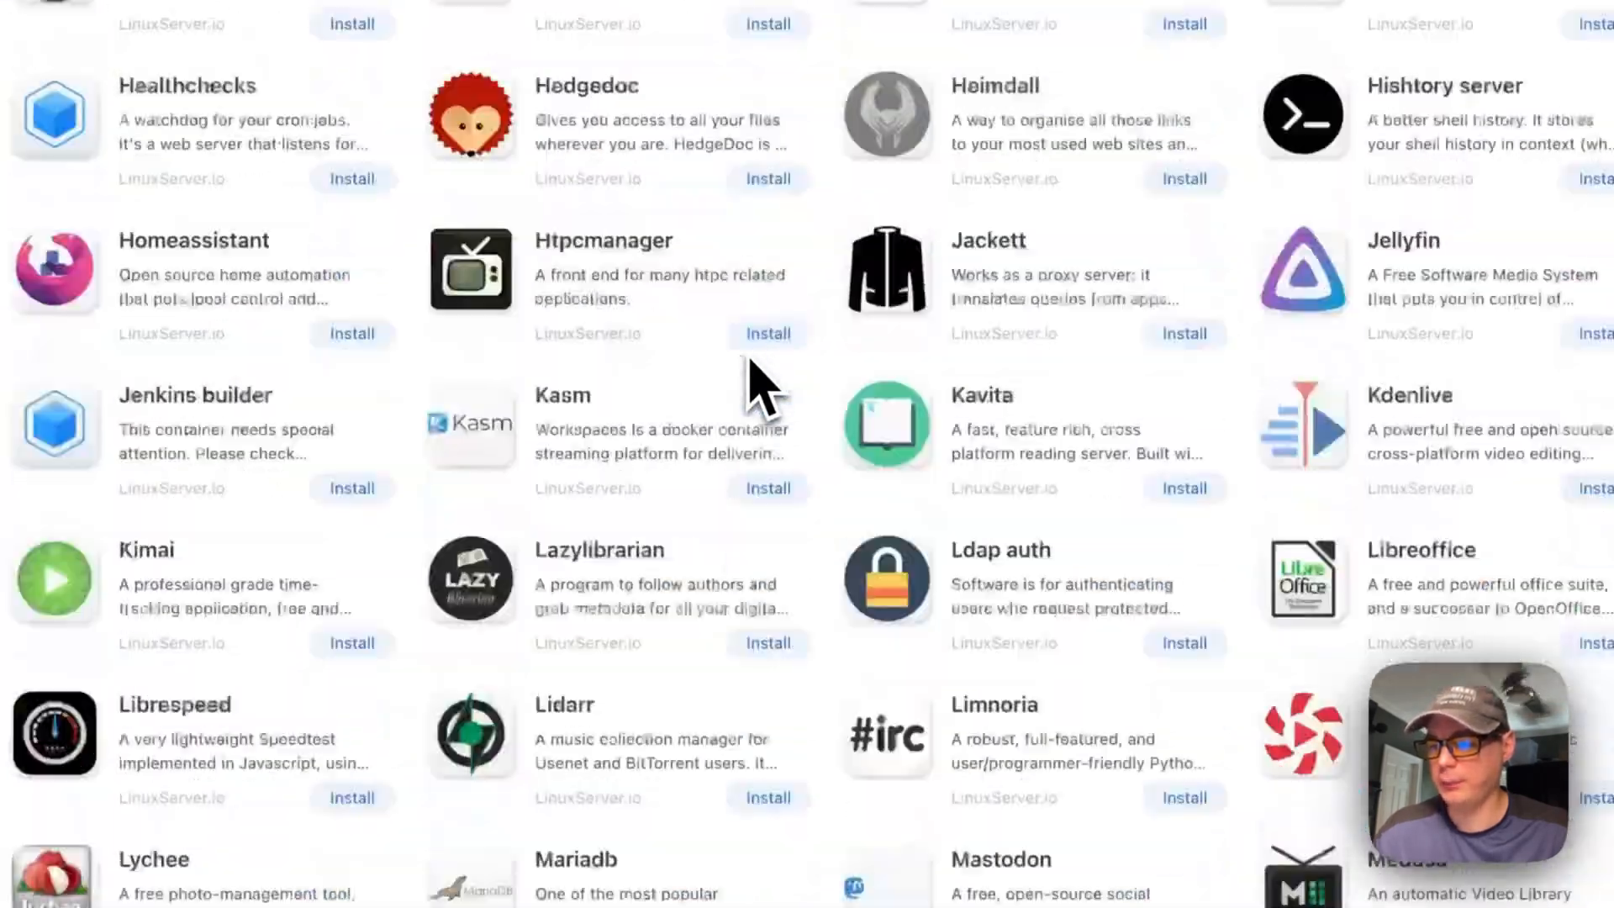
scroll(down, 3)
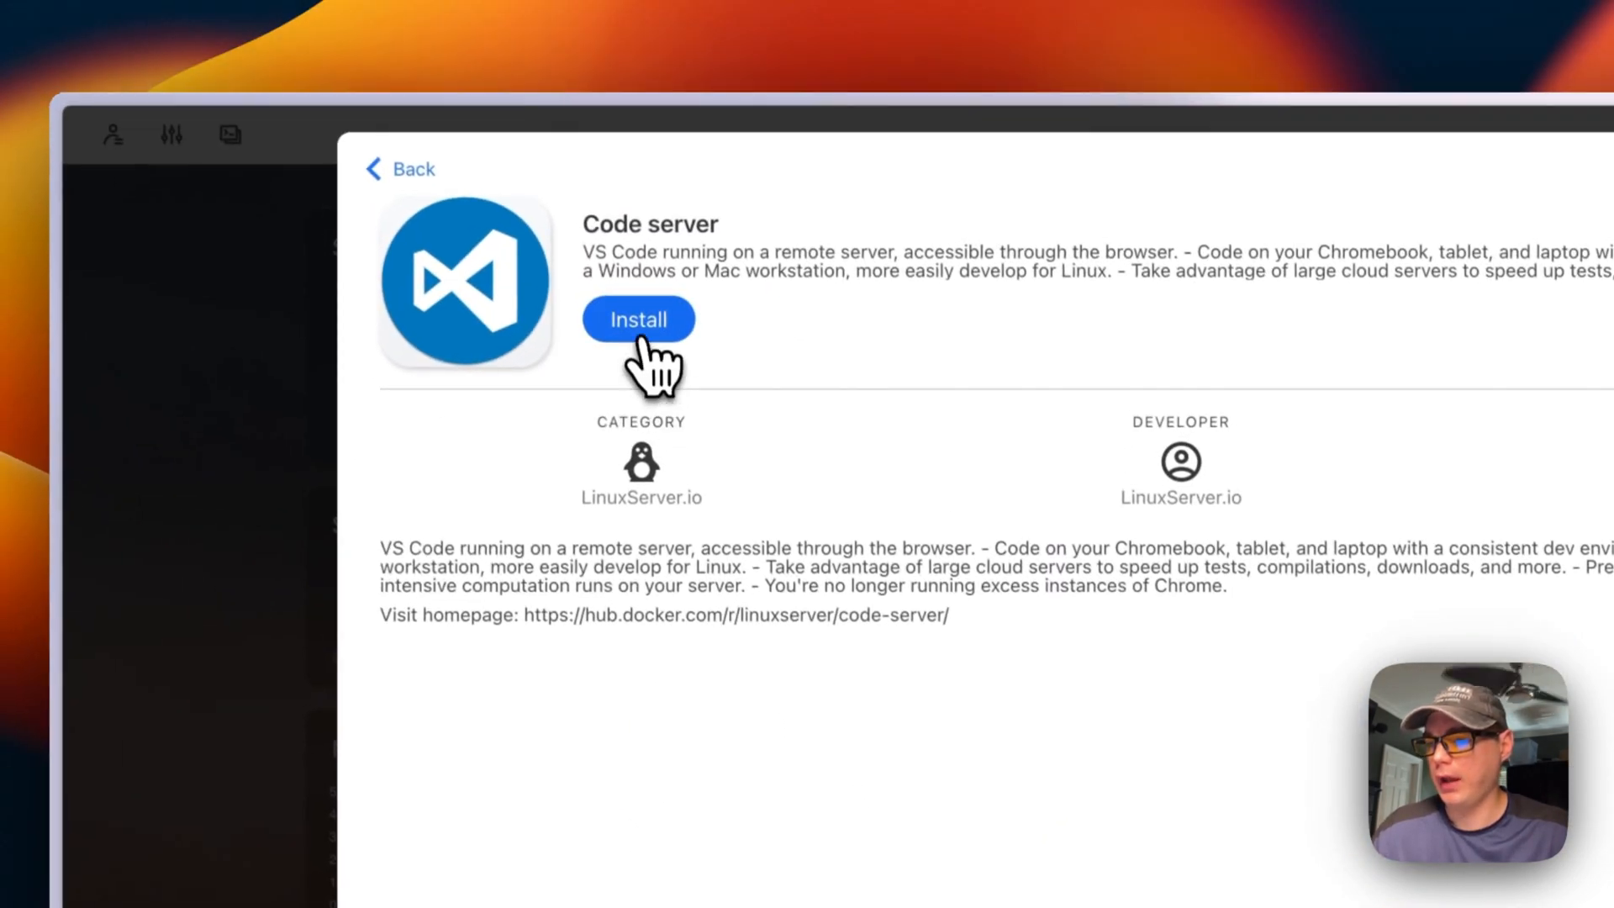
Step: Install Code server and let the installation continue in the background
click(639, 320)
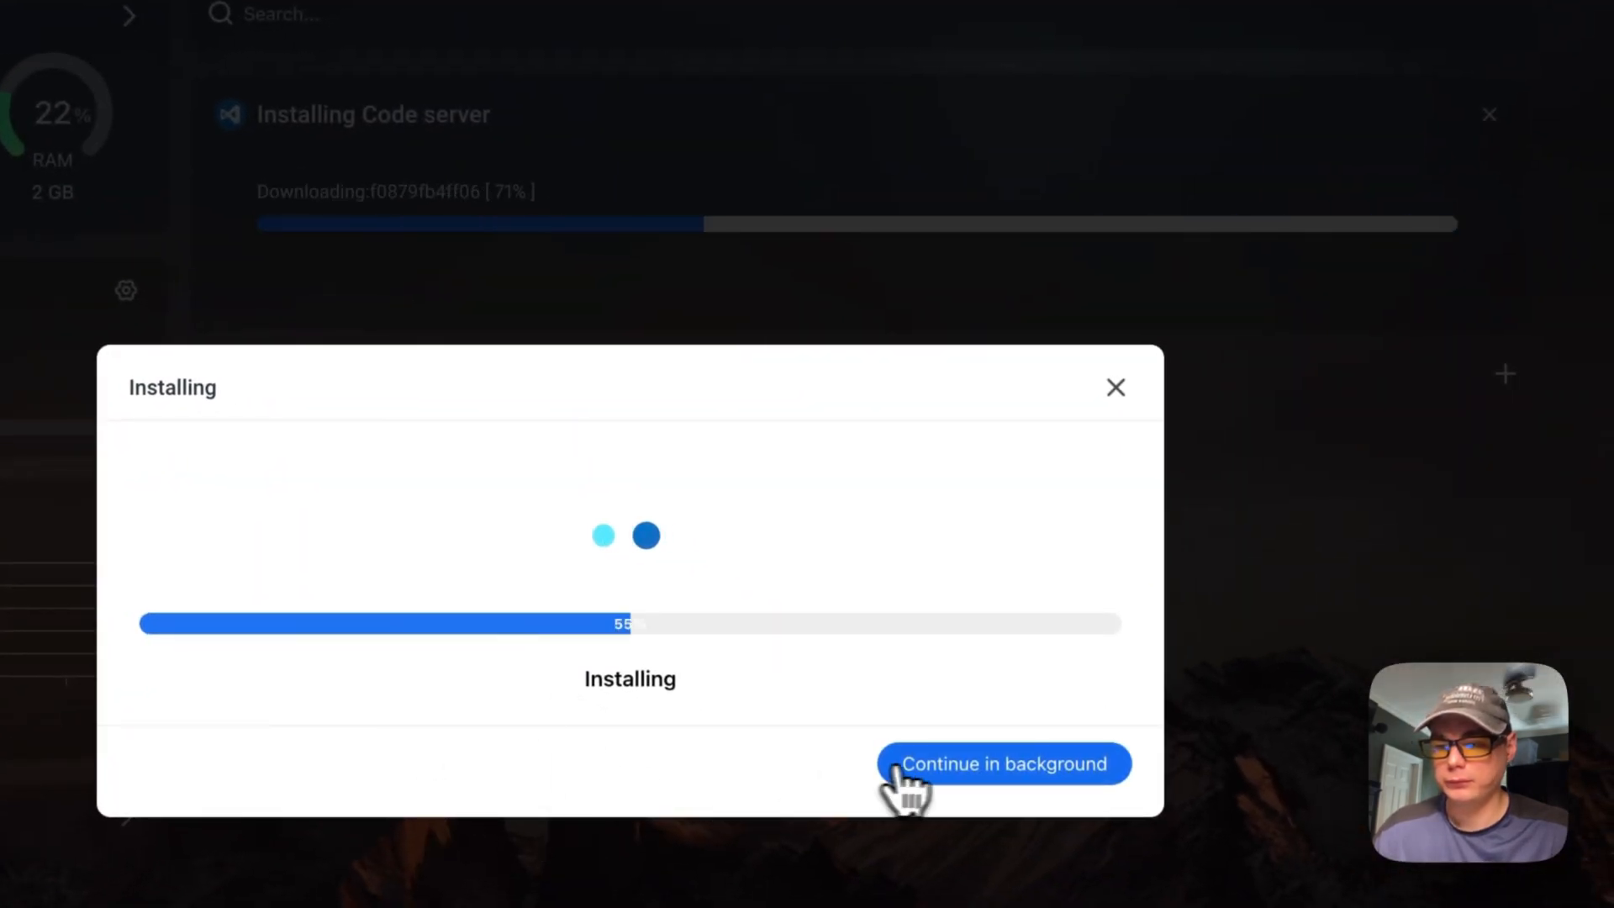
click(1003, 763)
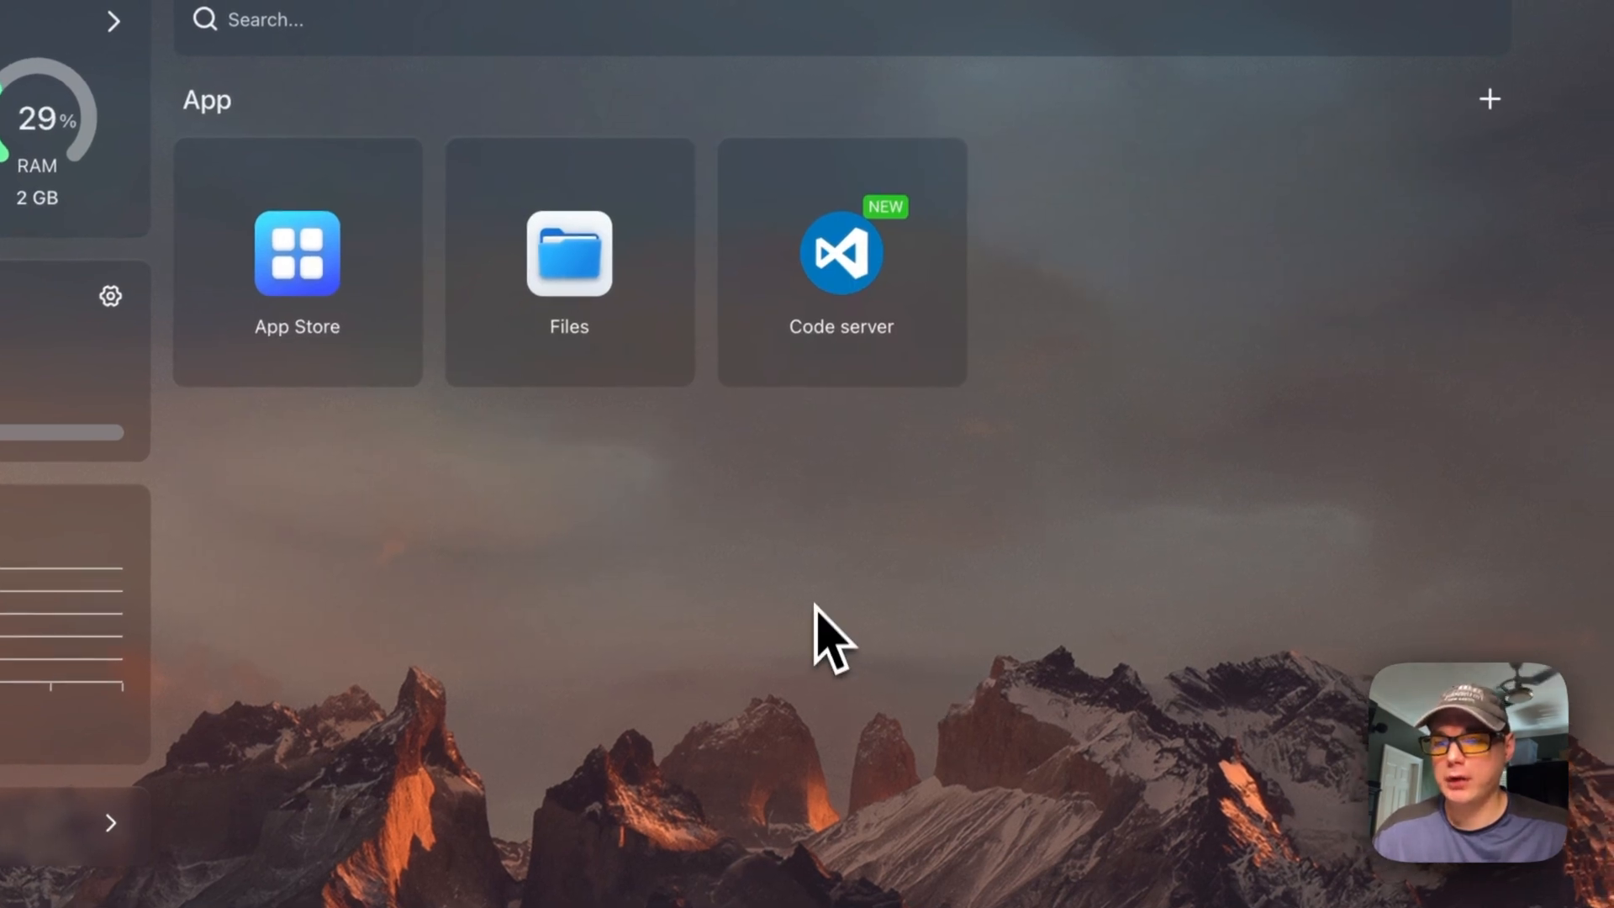
mouse_move(876, 422)
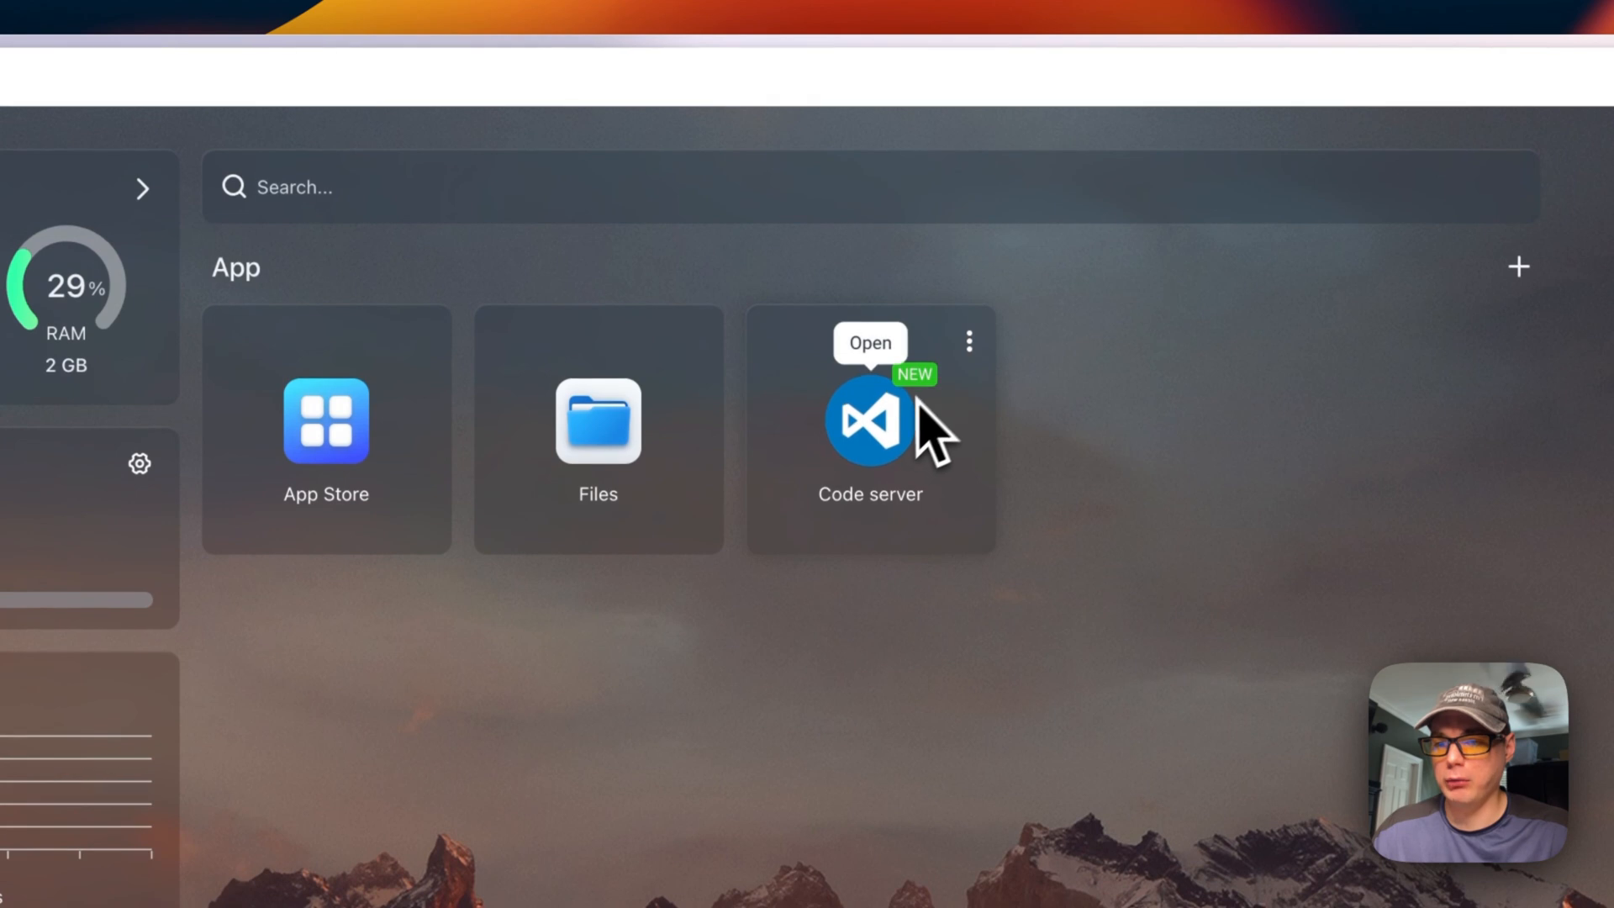